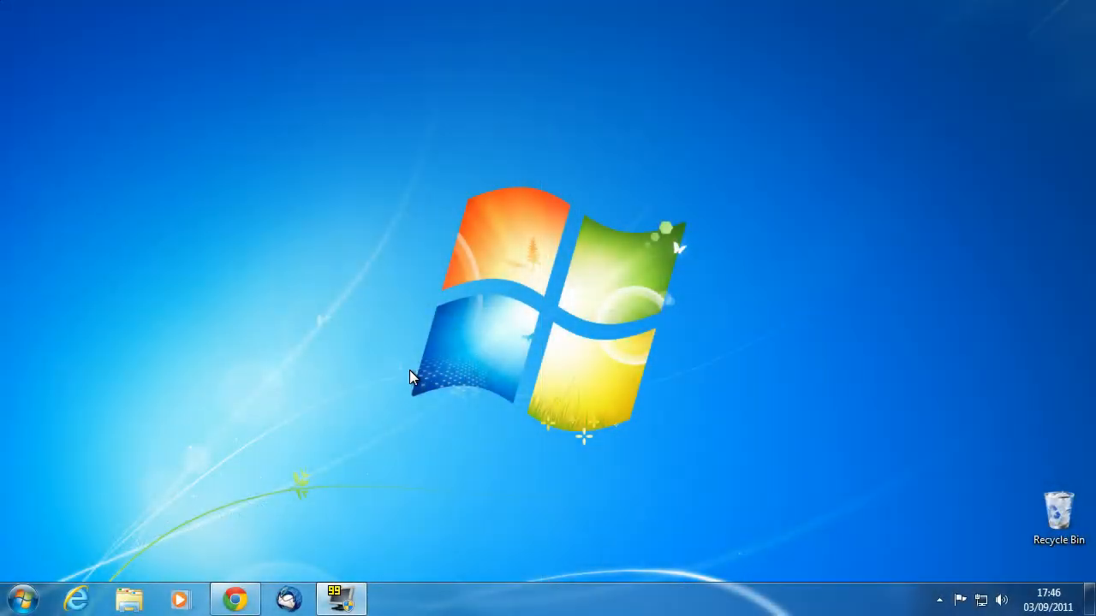
# Step: Download the 32-bit static FFmpeg build from the Zeranoe builds page and open its 7z archive
pyautogui.click(234, 598)
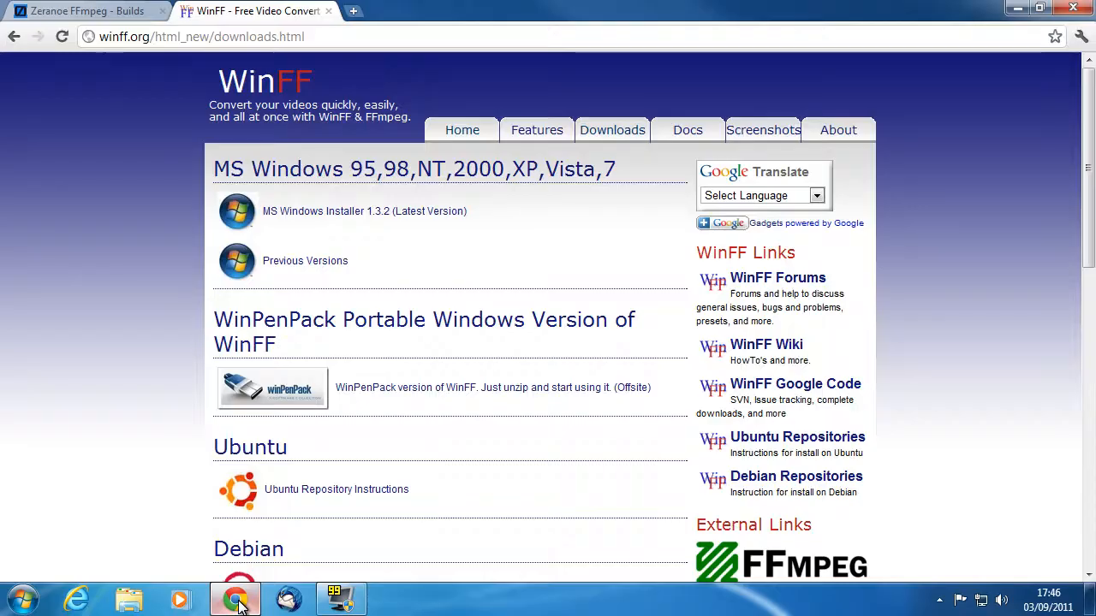
pyautogui.click(81, 10)
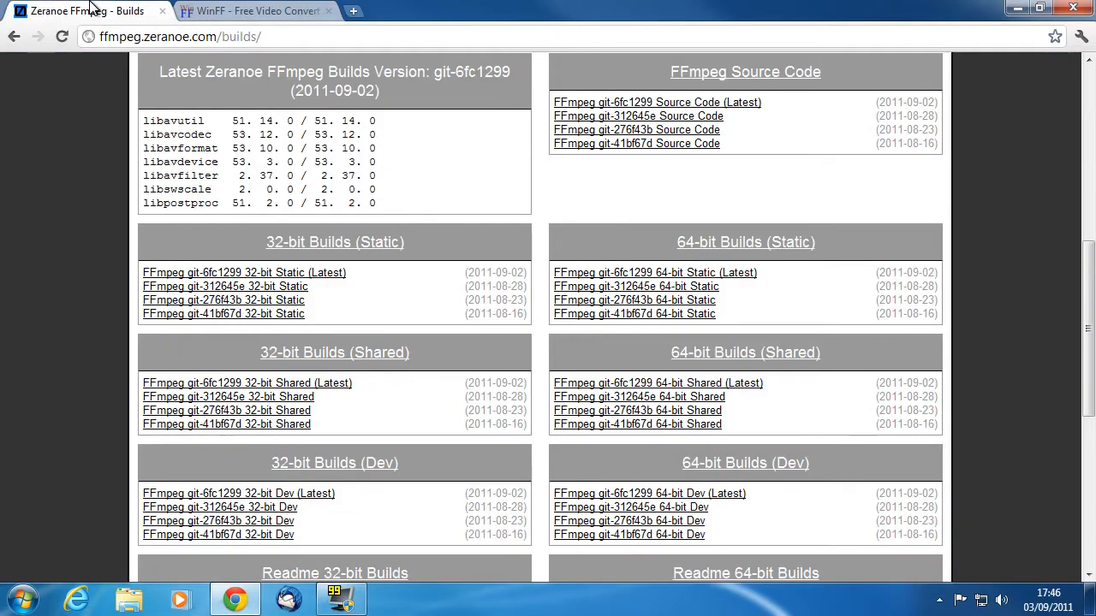
pyautogui.moveTo(492, 182)
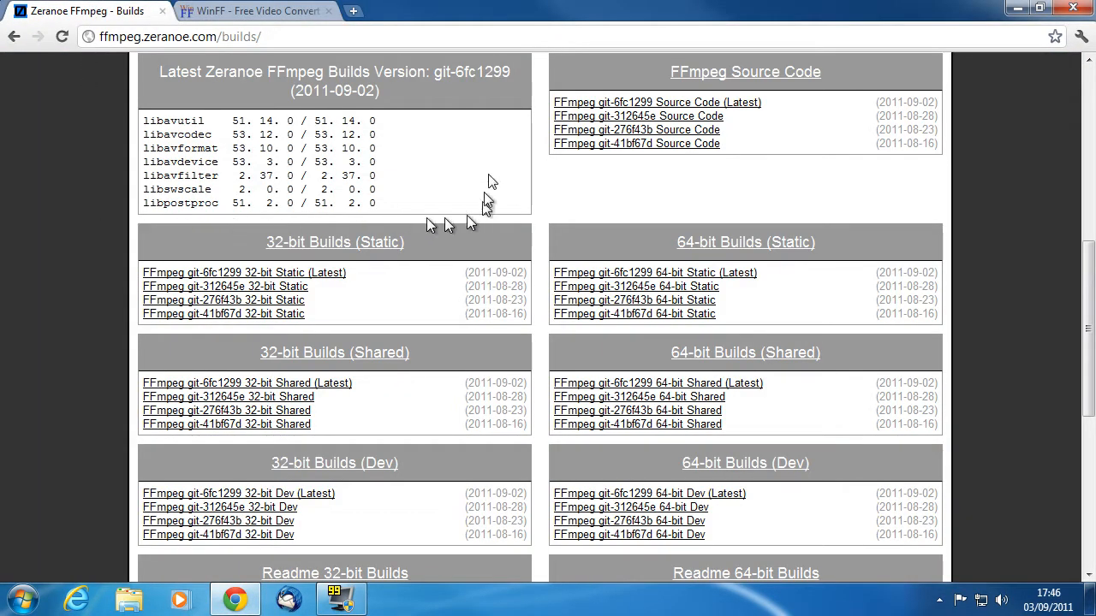
pyautogui.scroll(3)
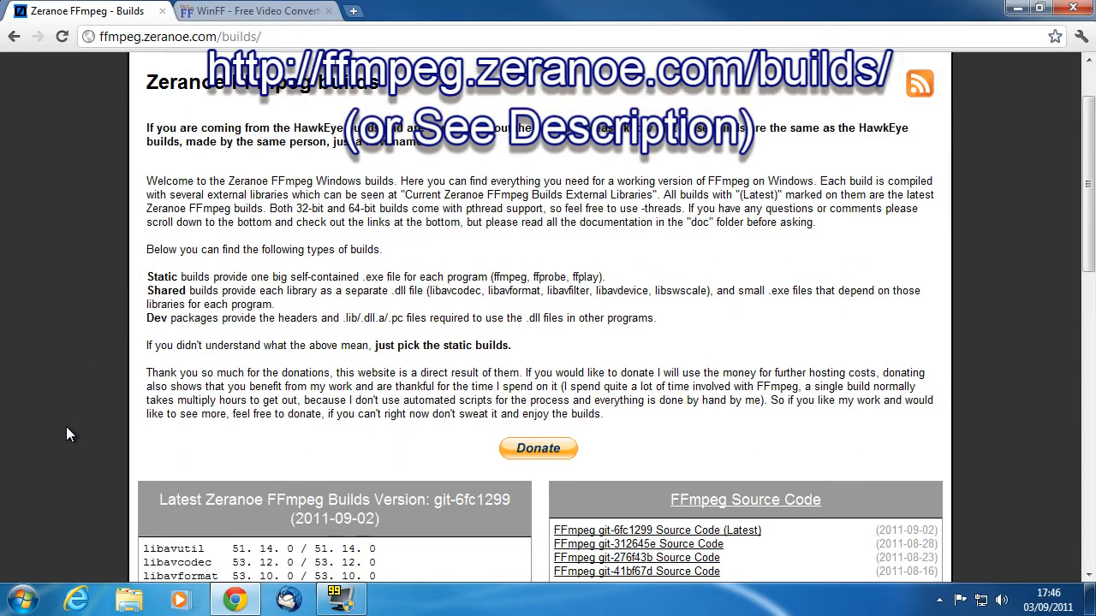
pyautogui.scroll(-3)
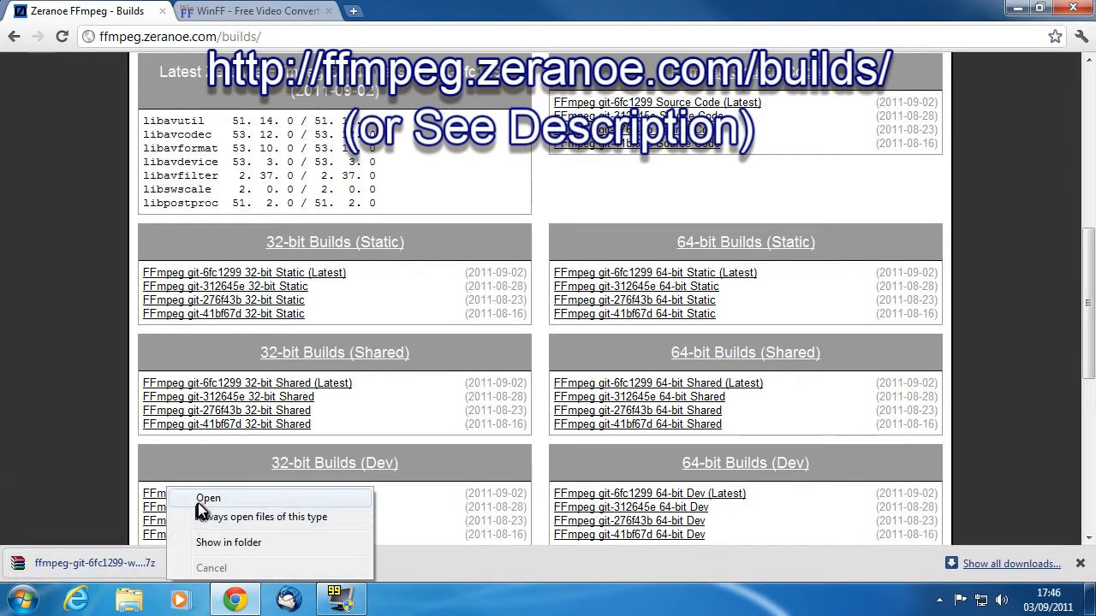
pyautogui.click(208, 498)
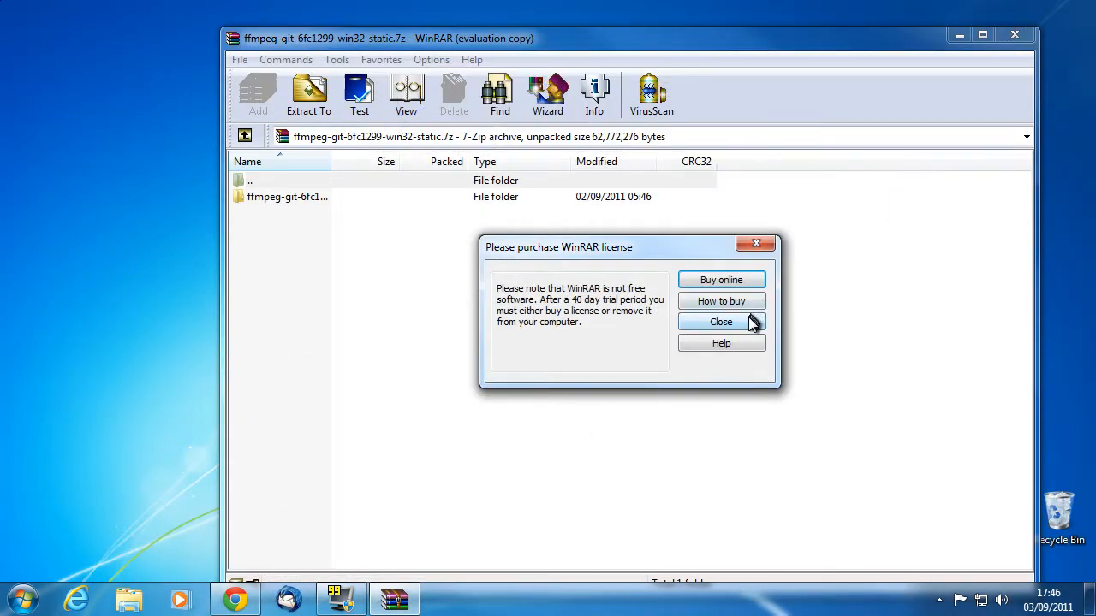
# Step: Extract the ffmpeg-git-6fc1299-win32-static folder to the desktop, then close WinRAR
pyautogui.click(721, 321)
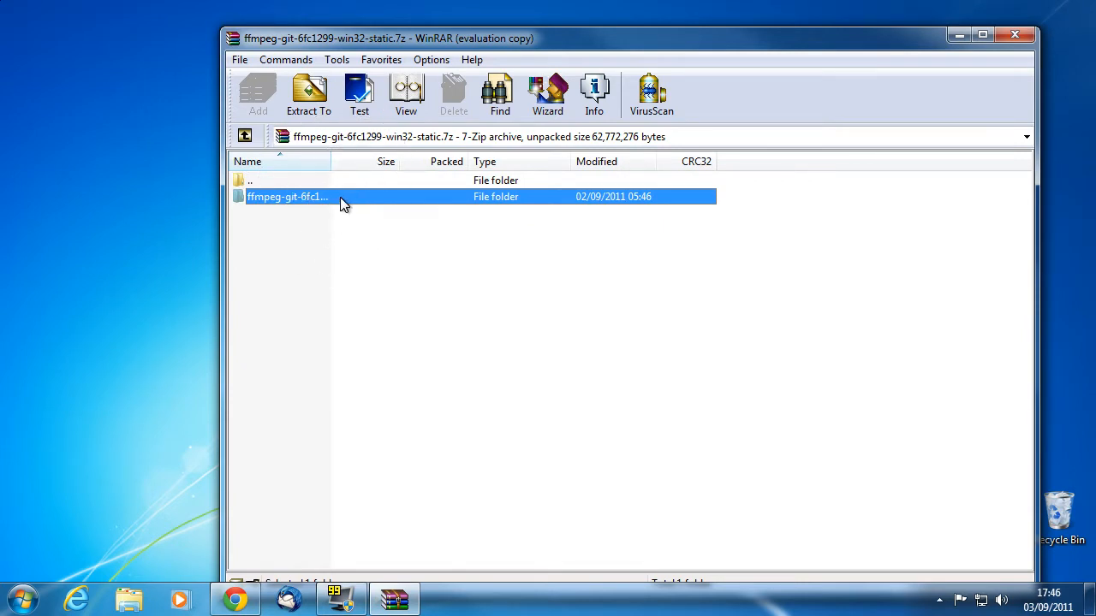
pyautogui.click(308, 94)
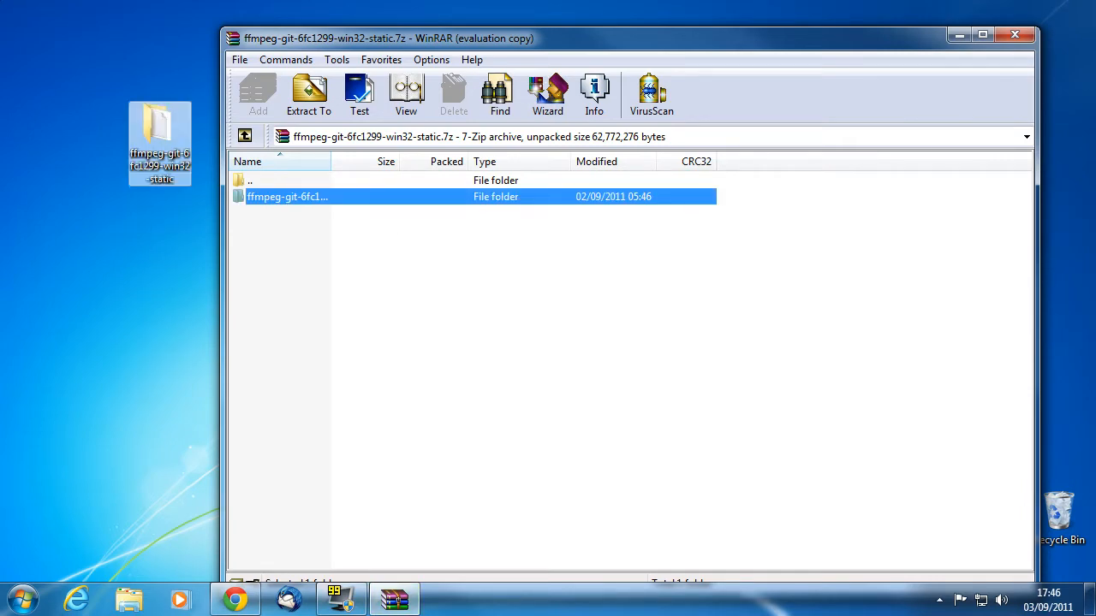
pyautogui.click(1015, 35)
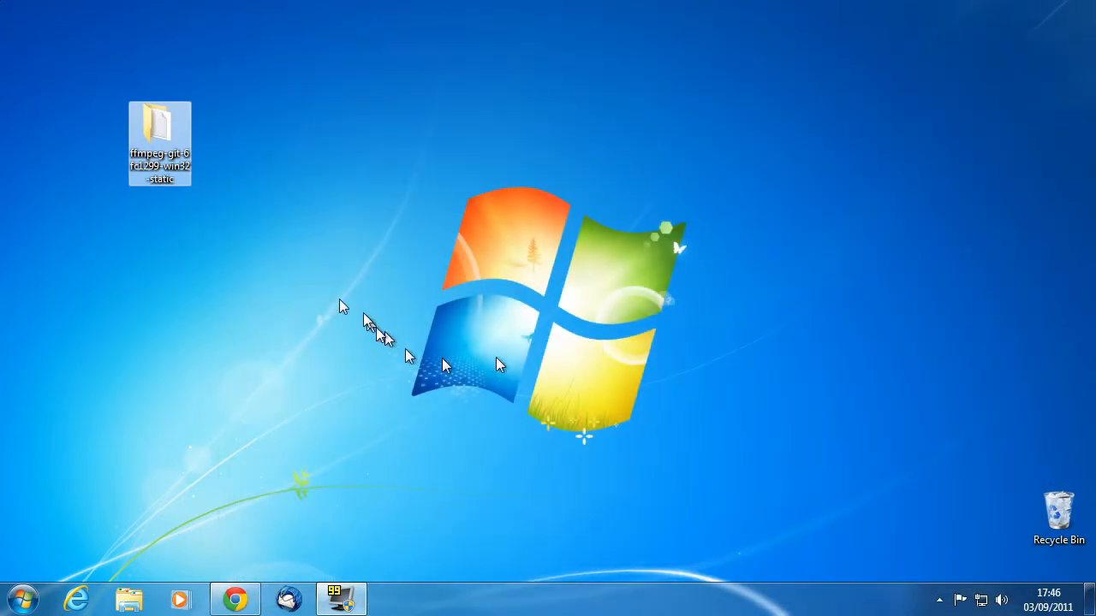
pyautogui.doubleClick(160, 129)
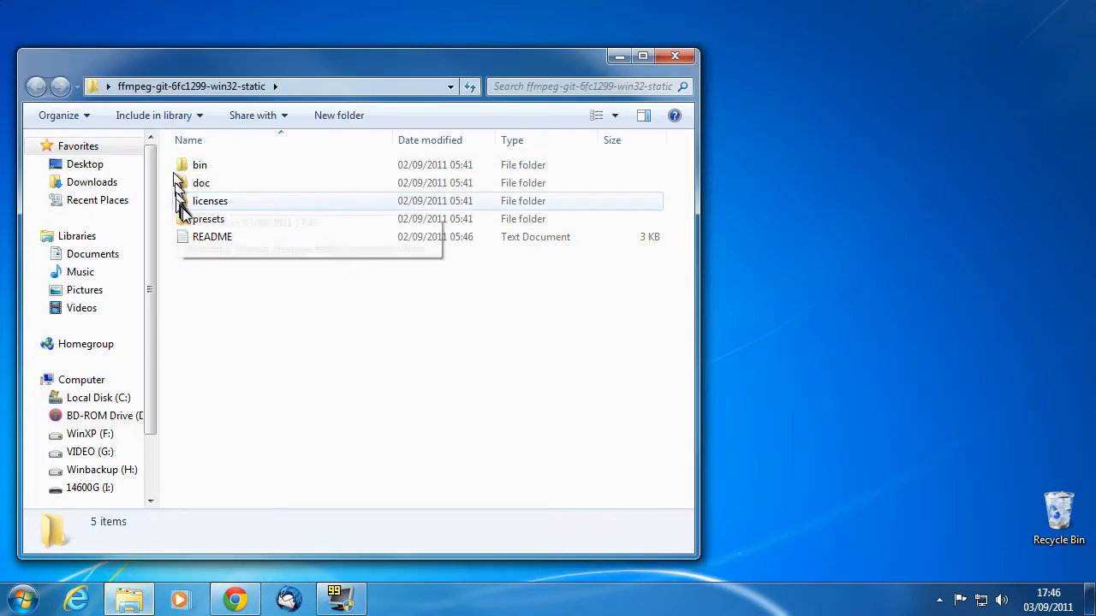
pyautogui.doubleClick(199, 164)
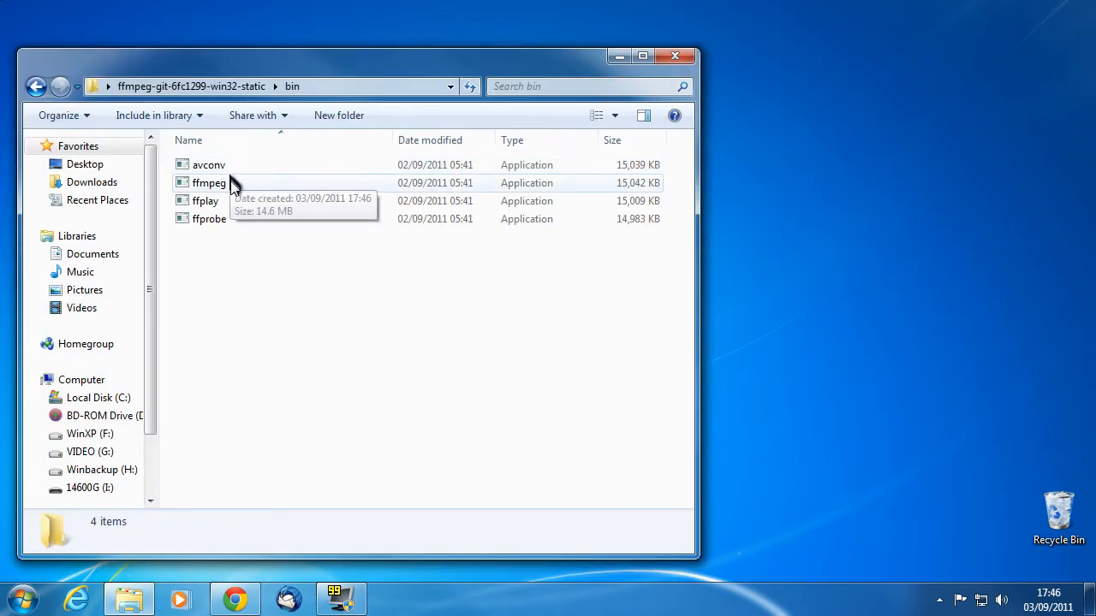
pyautogui.moveTo(235, 183)
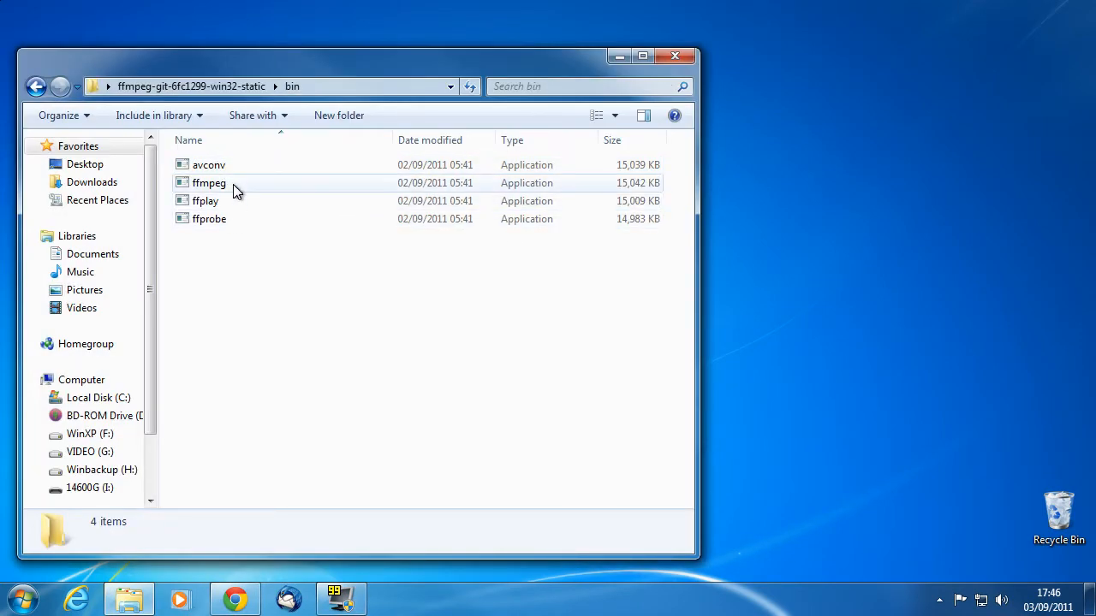
pyautogui.moveTo(245, 192)
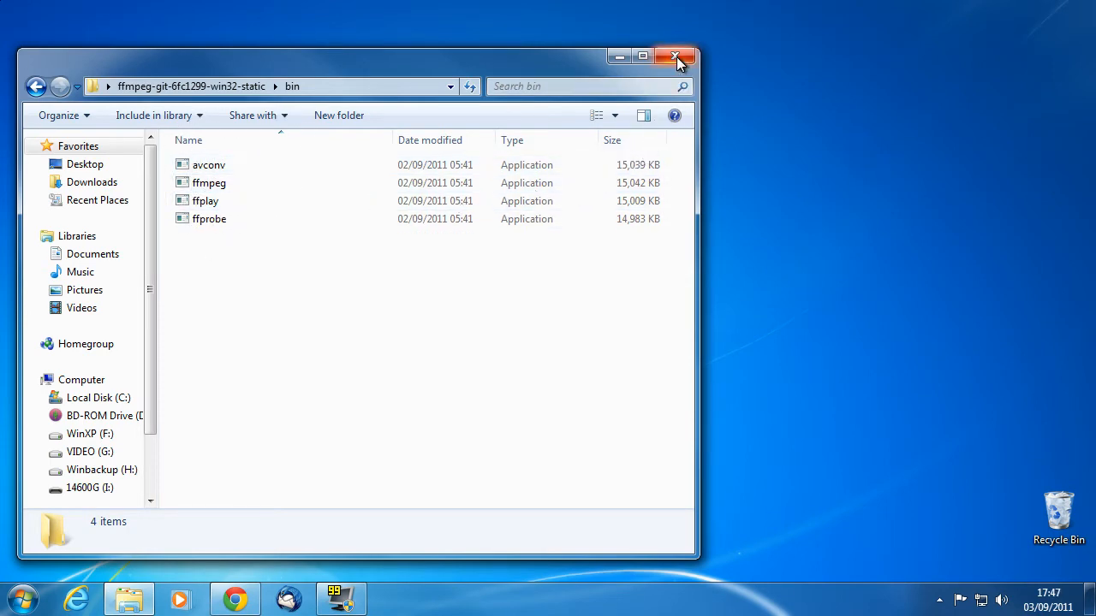
pyautogui.click(675, 57)
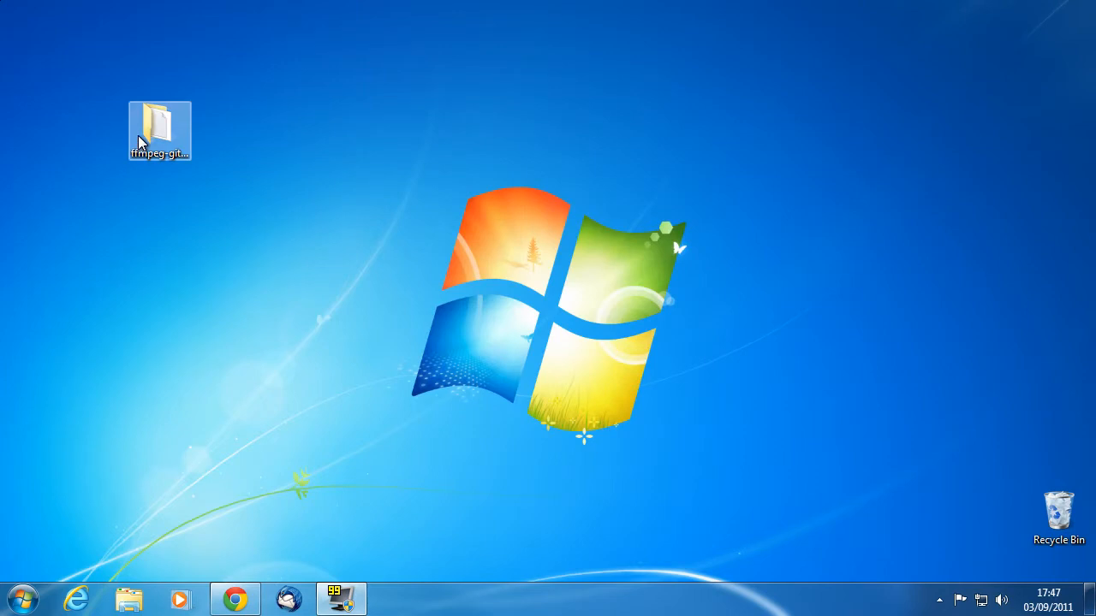
# Step: Start downloading 'MS Windows Installer 1.3.2' from the WinFF downloads page in Chrome
pyautogui.click(159, 128)
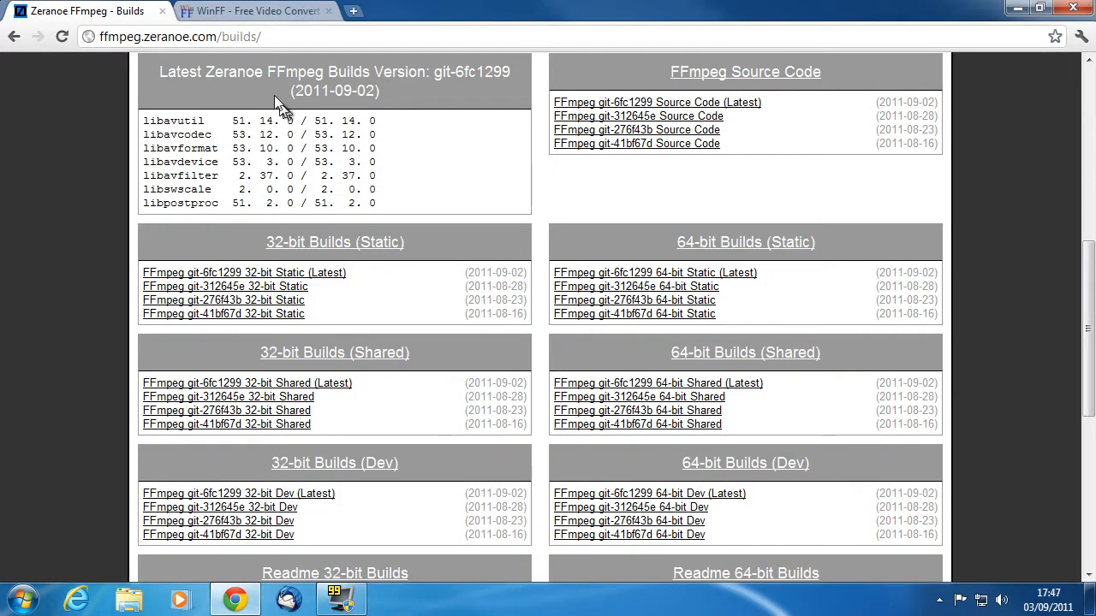
pyautogui.click(257, 11)
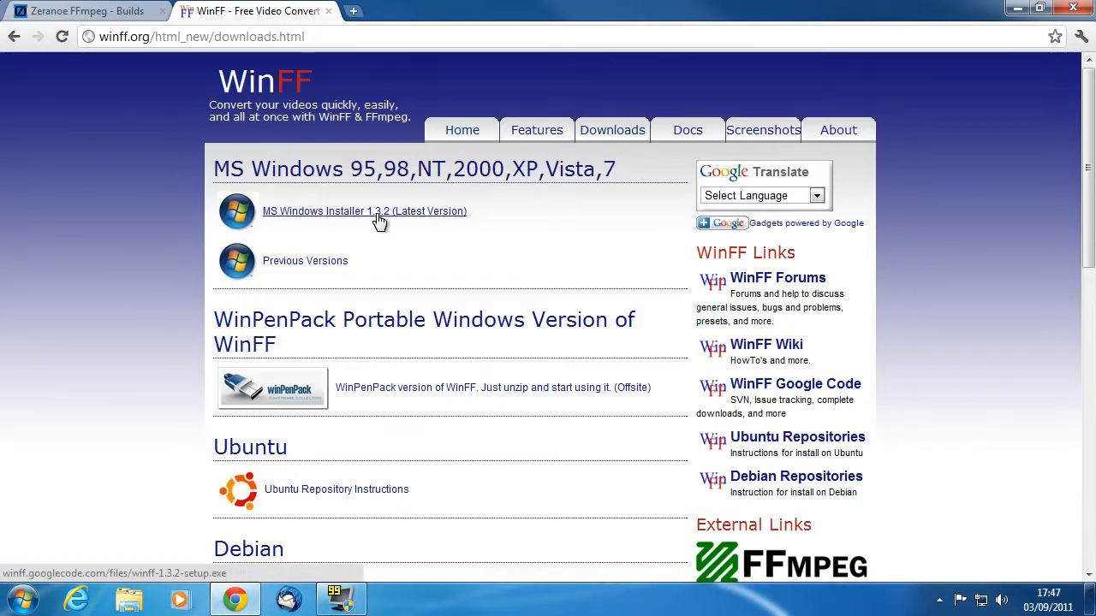
pyautogui.click(364, 211)
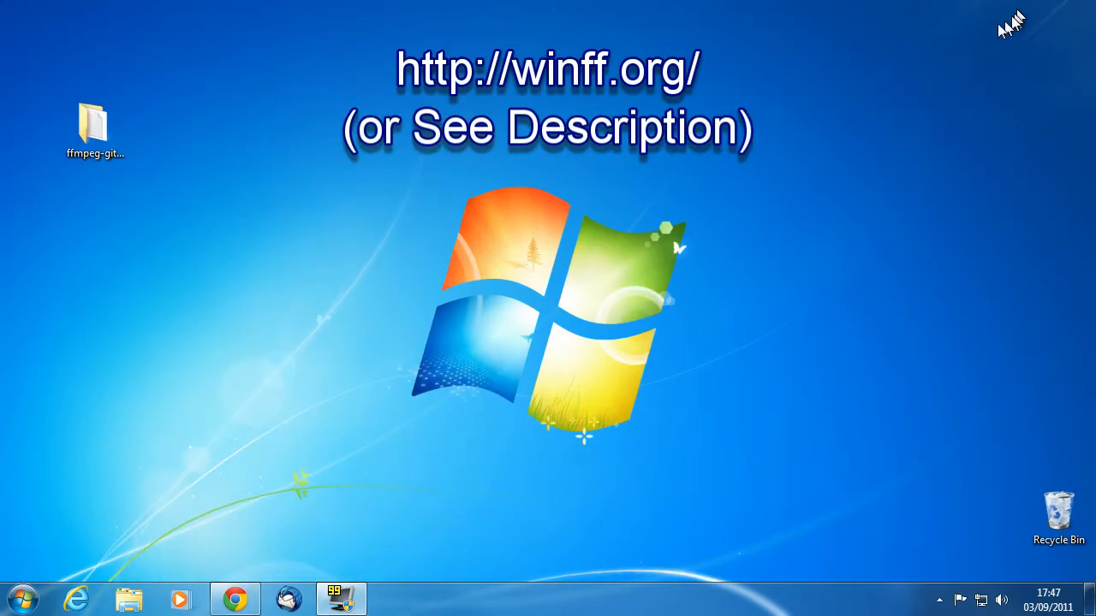
pyautogui.moveTo(549, 306)
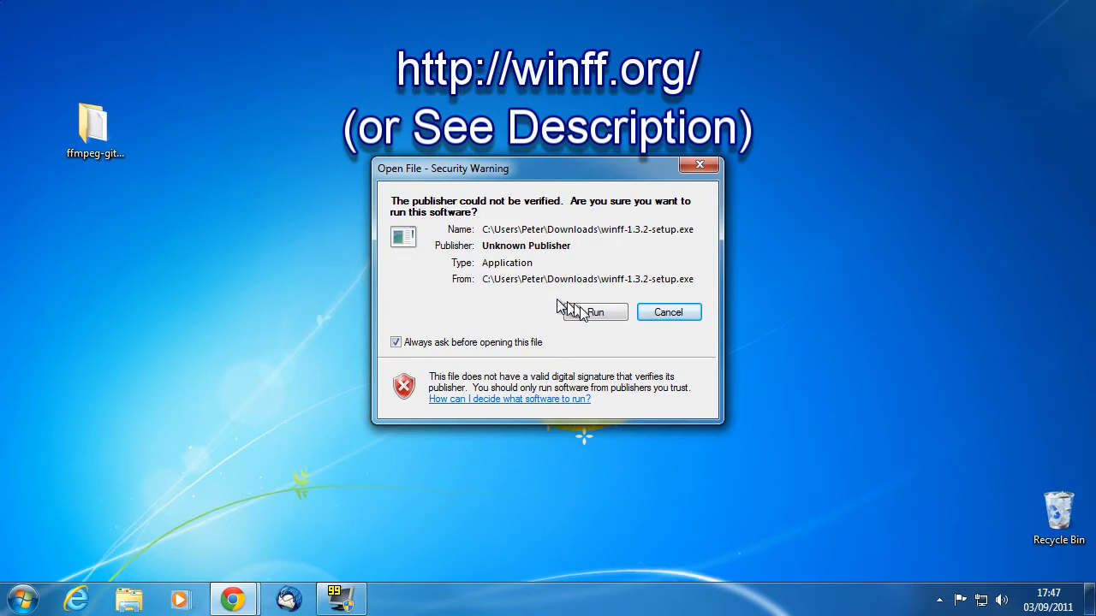
# Step: Install WinFF 1.3.2 with a desktop icon and launch it
pyautogui.click(592, 311)
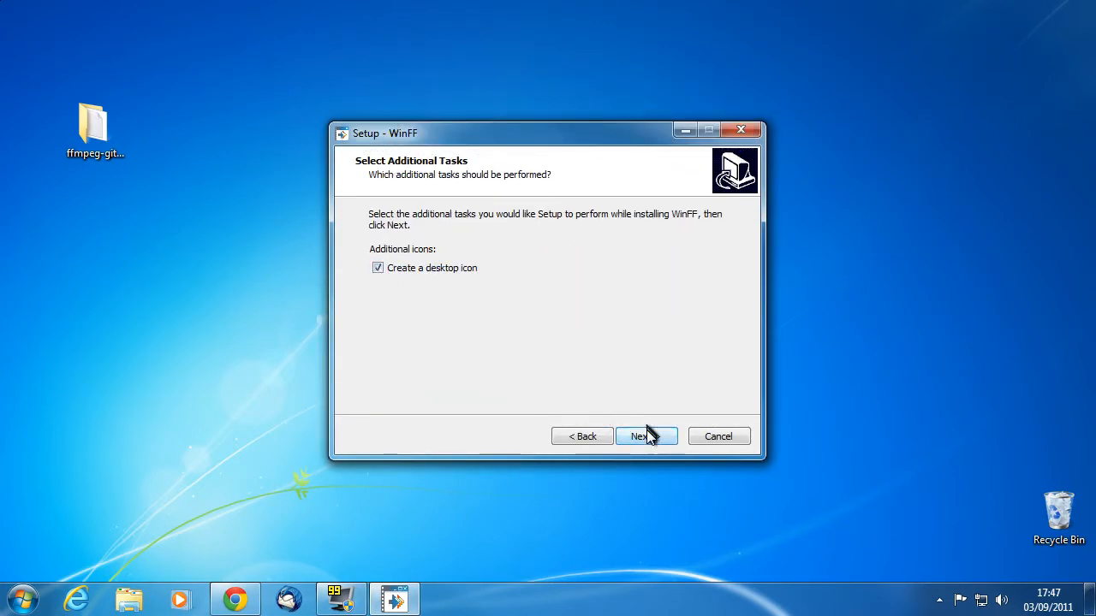
pyautogui.click(641, 436)
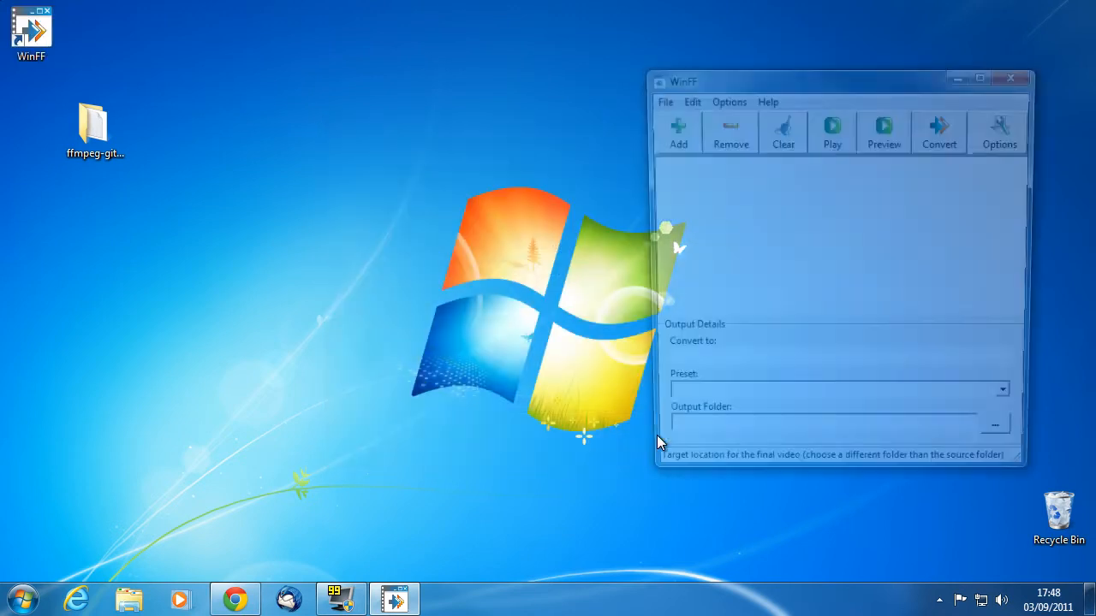
pyautogui.click(686, 98)
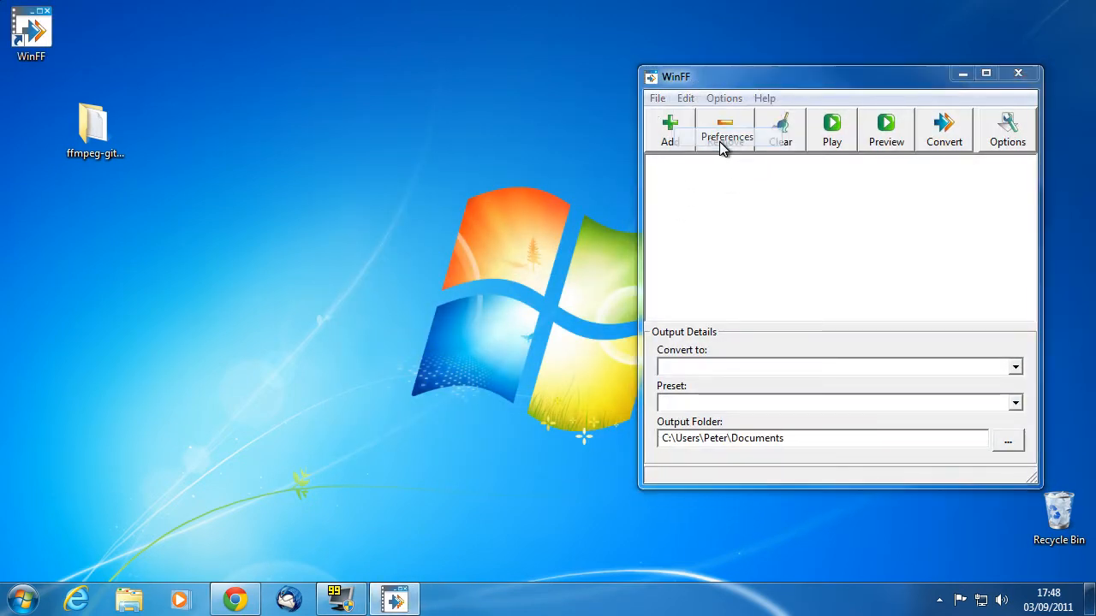
# Step: Set WinFF's FFmpeg path to ffmpeg in the desktop ffmpeg-git-6fc1299-win32-static bin folder
pyautogui.click(725, 130)
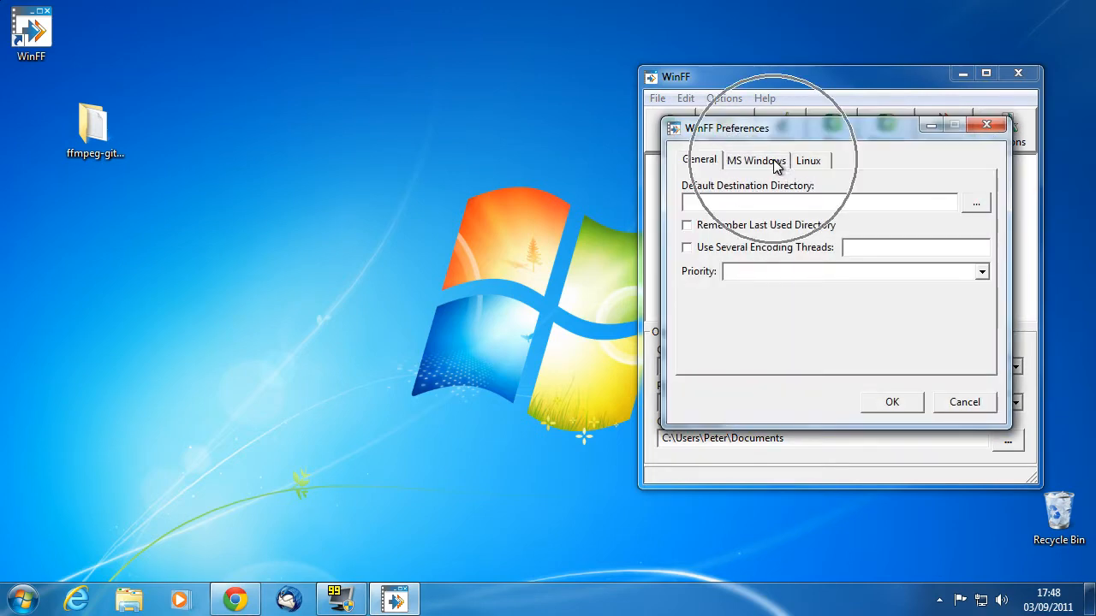
pyautogui.click(755, 160)
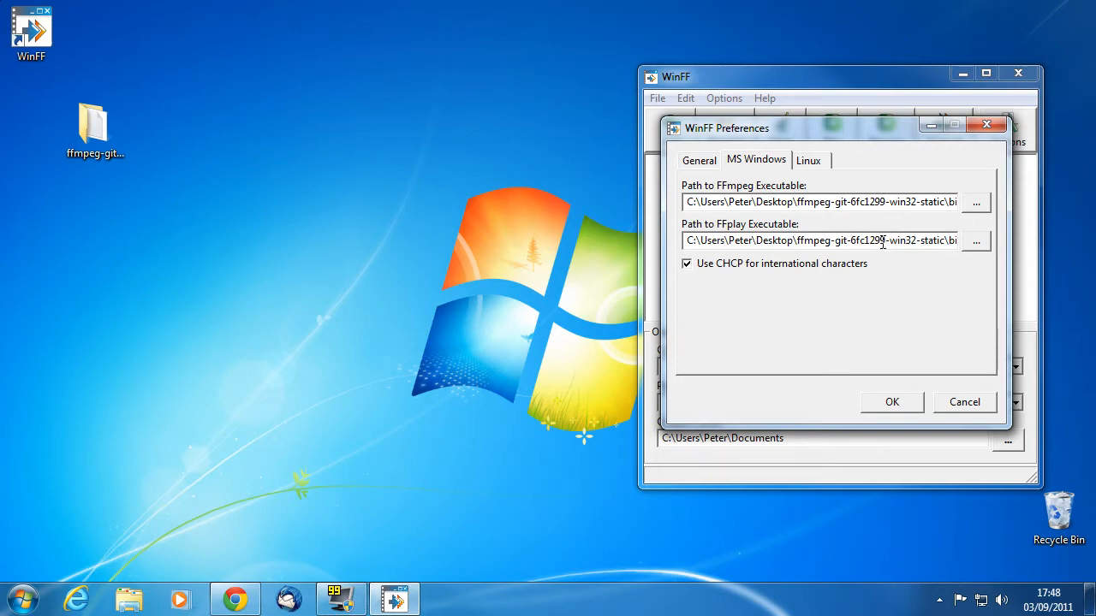
pyautogui.moveTo(970, 214)
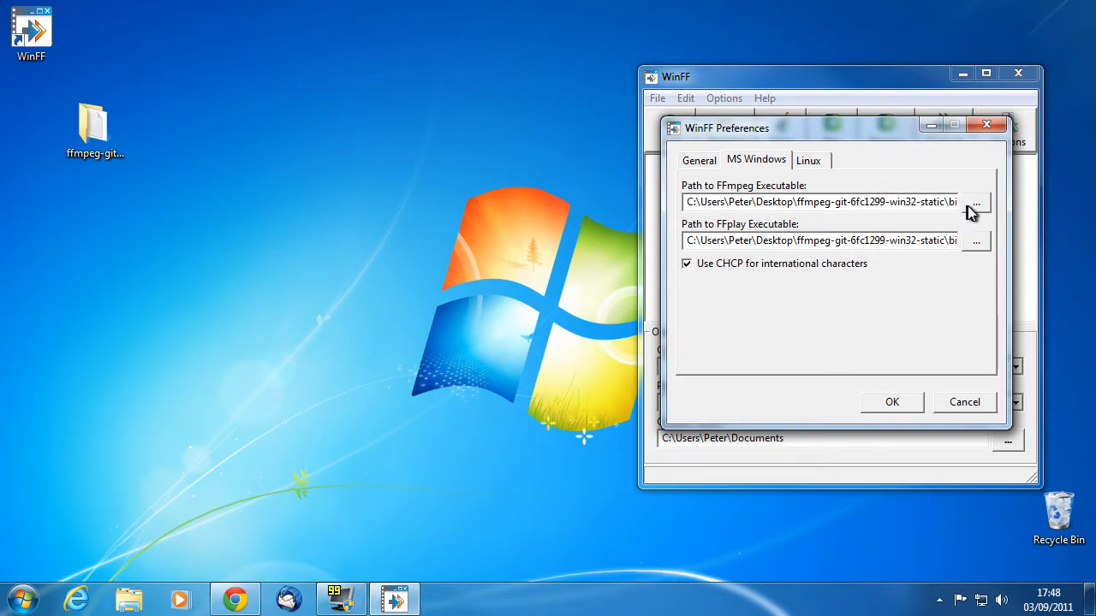
pyautogui.click(974, 202)
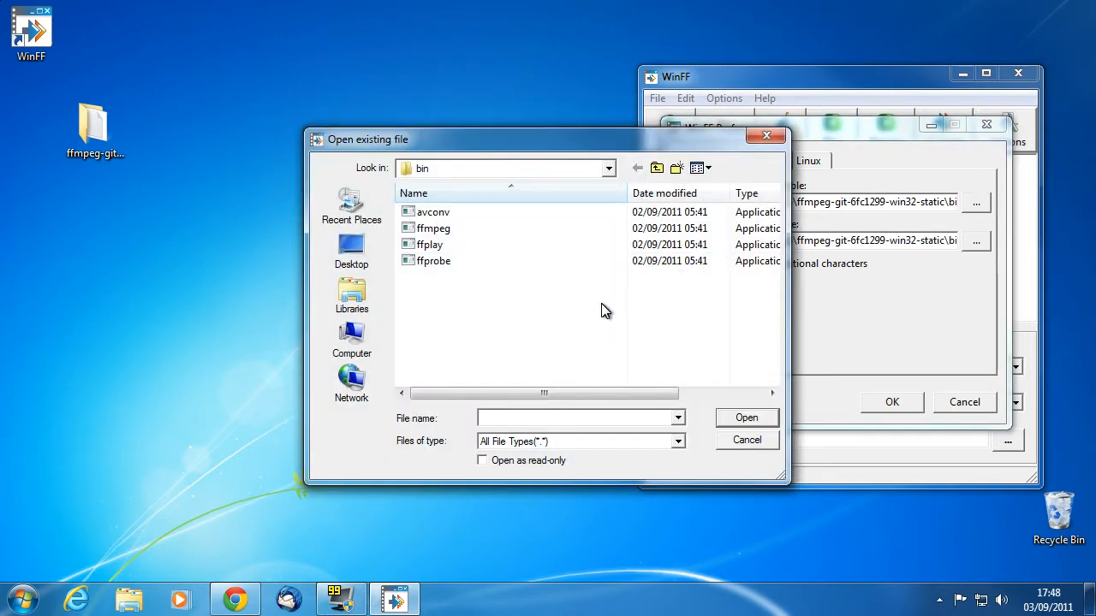
pyautogui.click(351, 248)
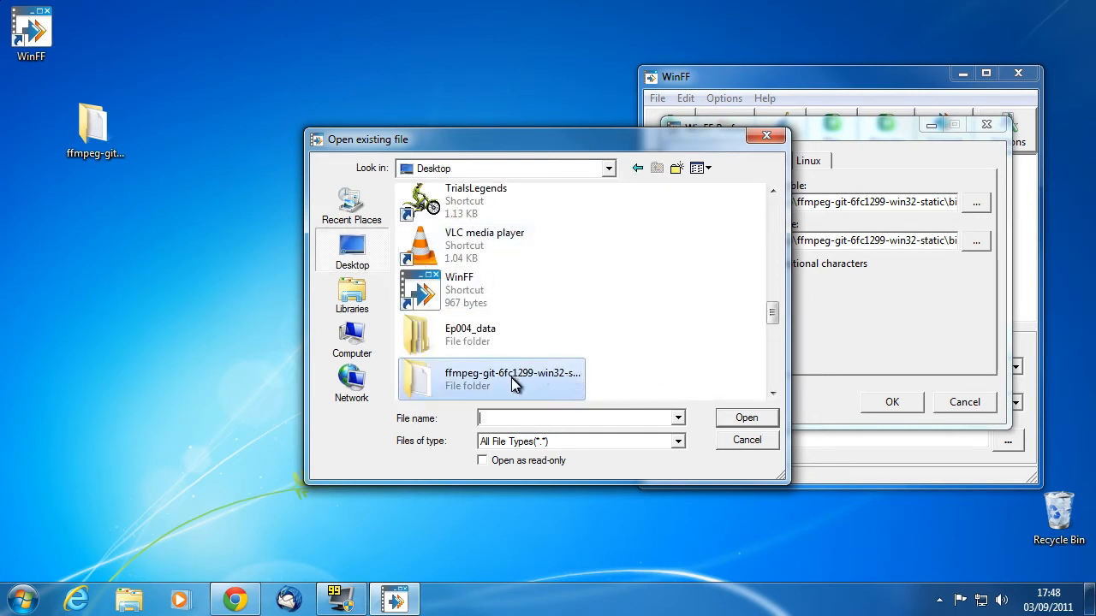
pyautogui.doubleClick(512, 379)
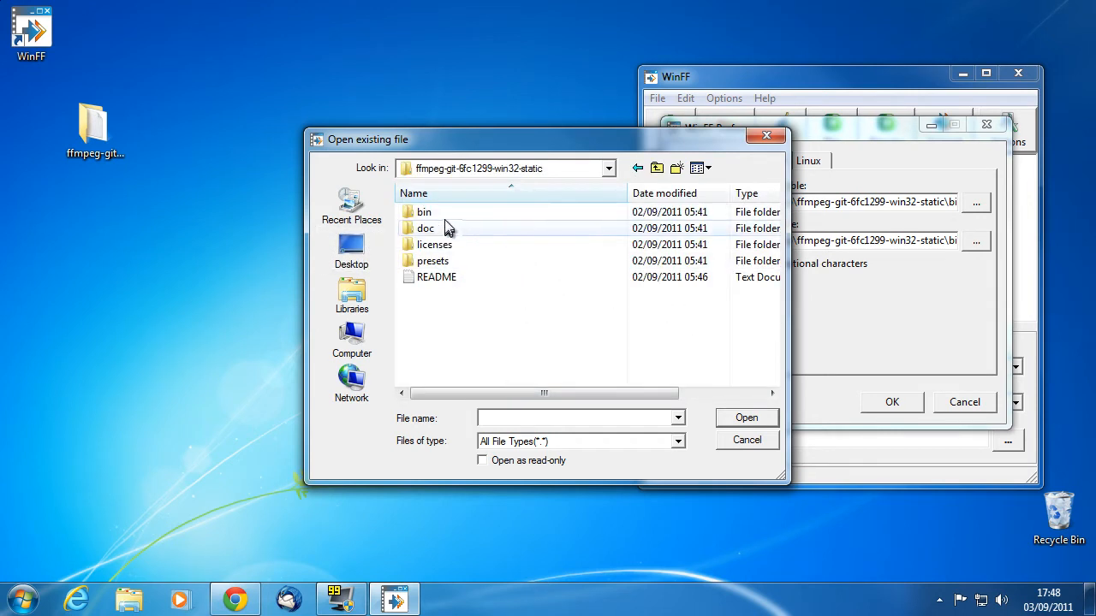
pyautogui.doubleClick(424, 211)
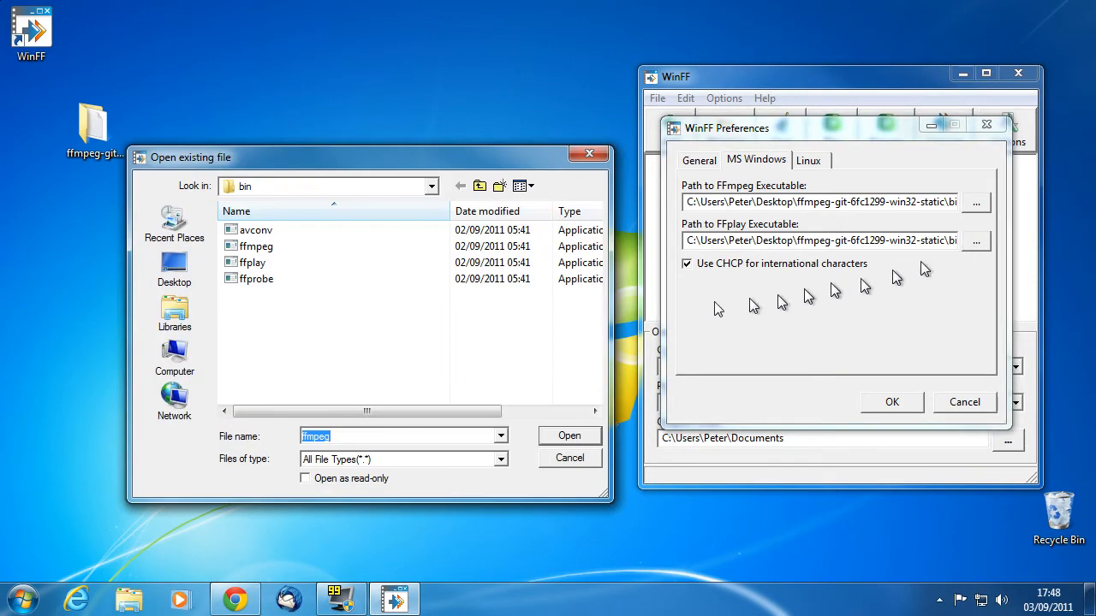
pyautogui.click(252, 262)
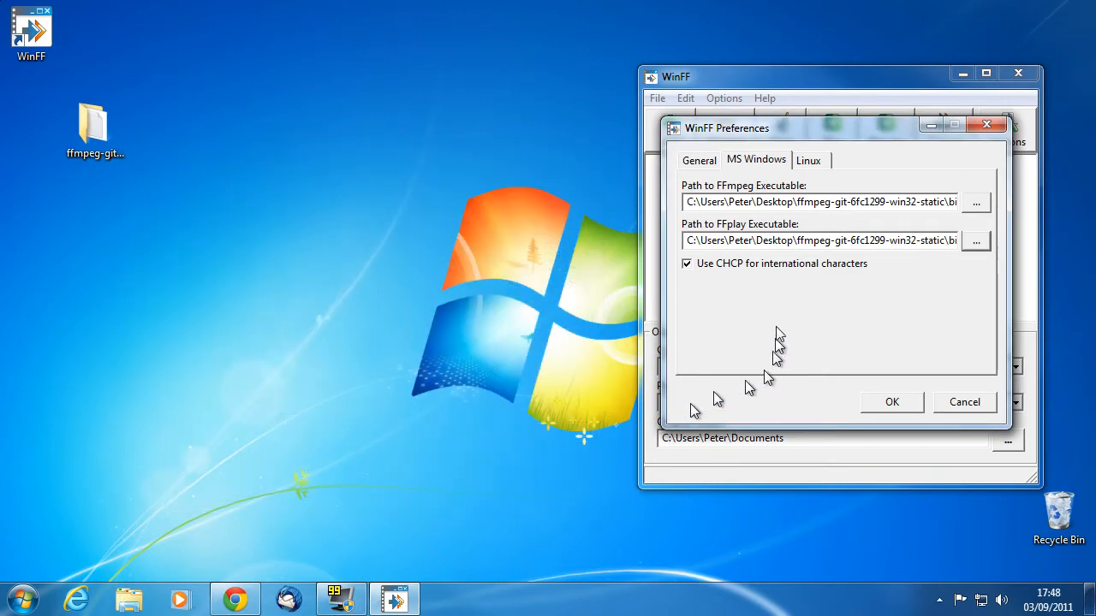
pyautogui.click(891, 401)
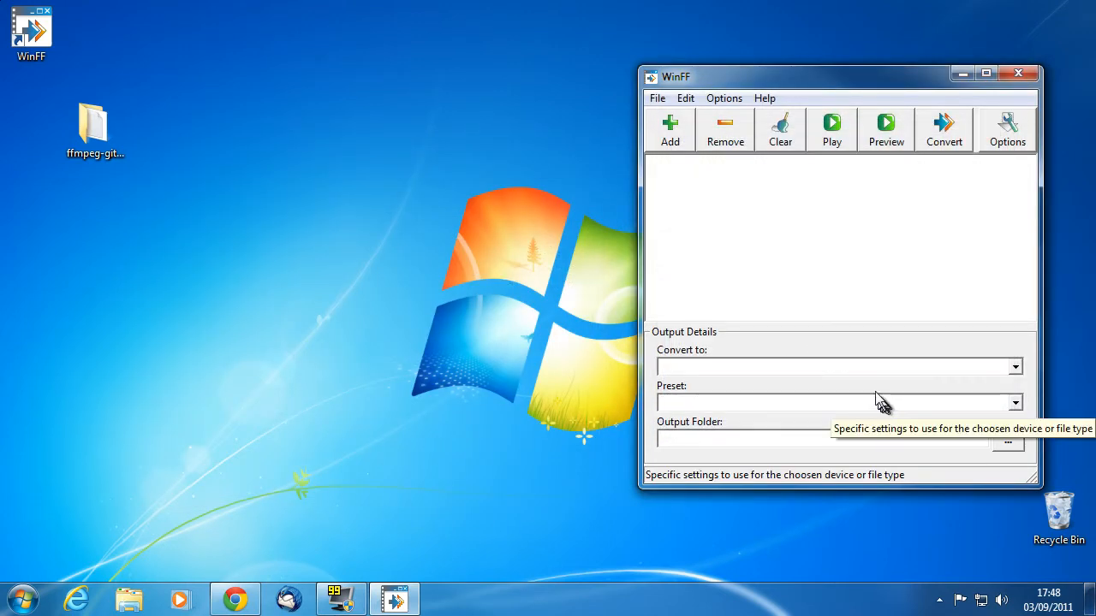
# Step: Open Edit > Presets and load the AVI category's MS Compatible AVI preset
pyautogui.click(685, 98)
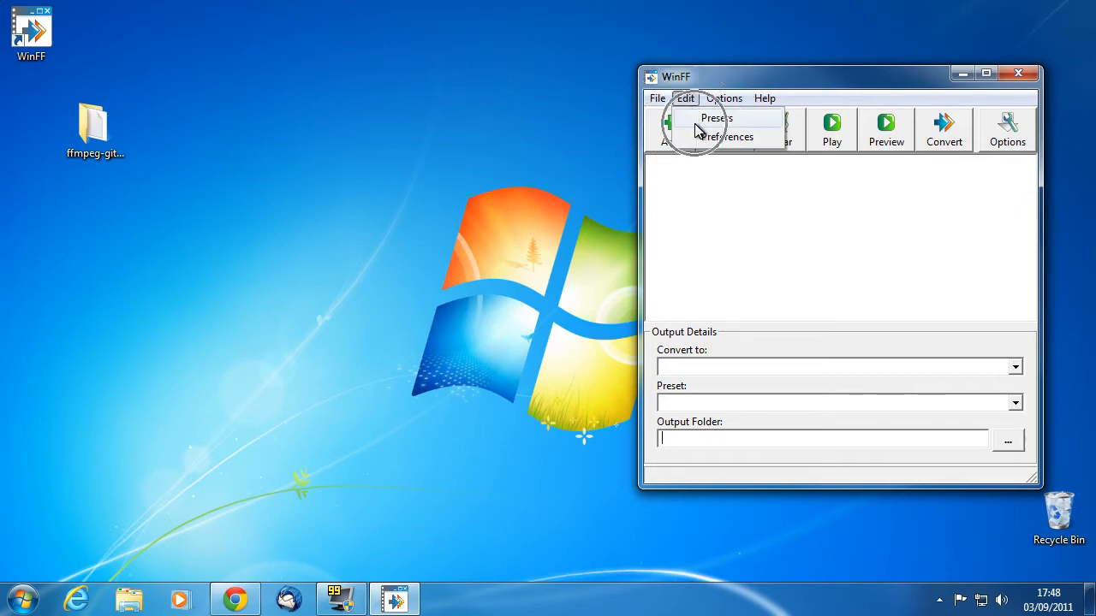
pyautogui.click(715, 118)
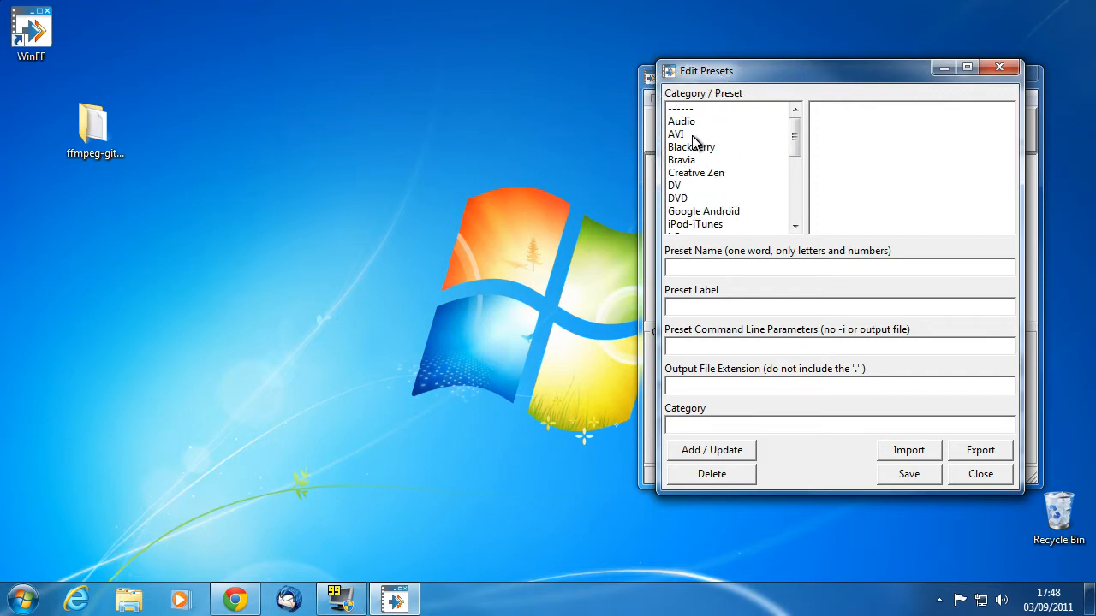
pyautogui.click(676, 133)
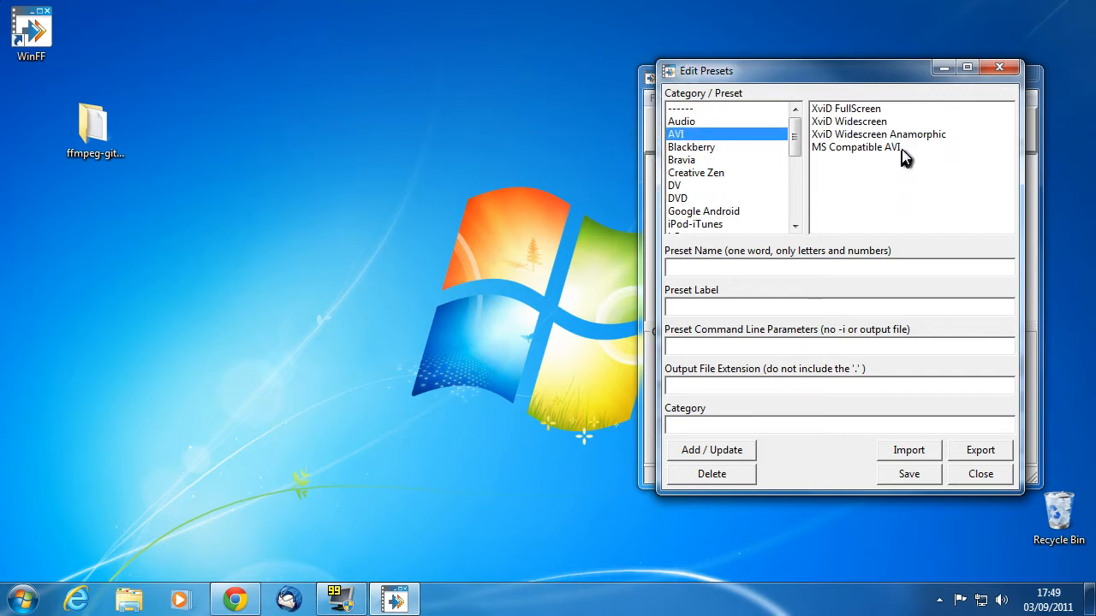
pyautogui.click(855, 146)
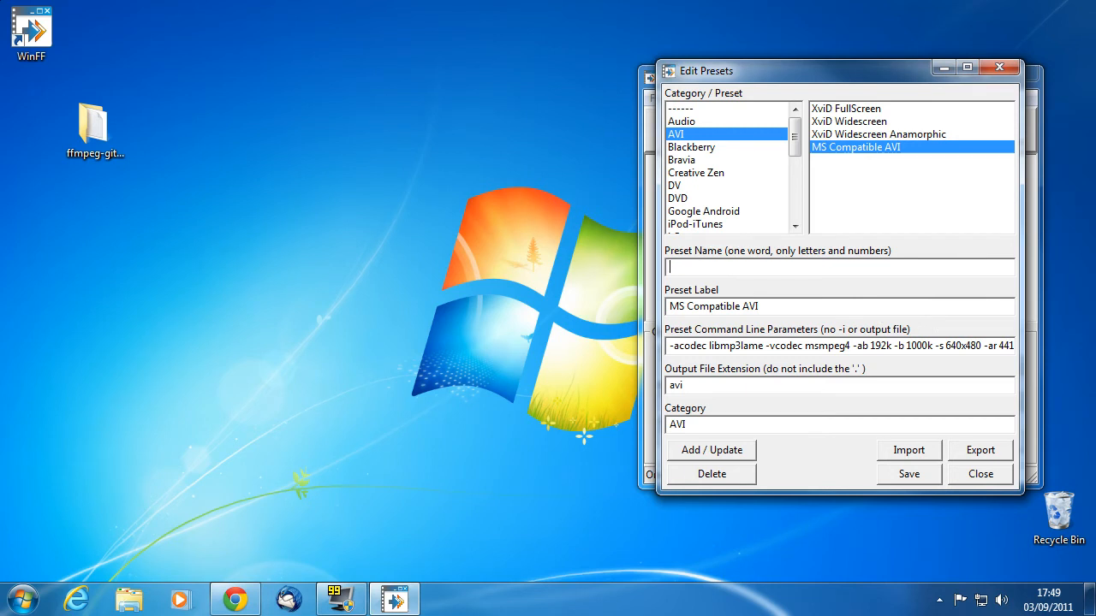
# Step: Enter preset name 'compat', label 'FRAPs to compatable', and parameters '-acodec copy -sameq'
pyautogui.write('compat')
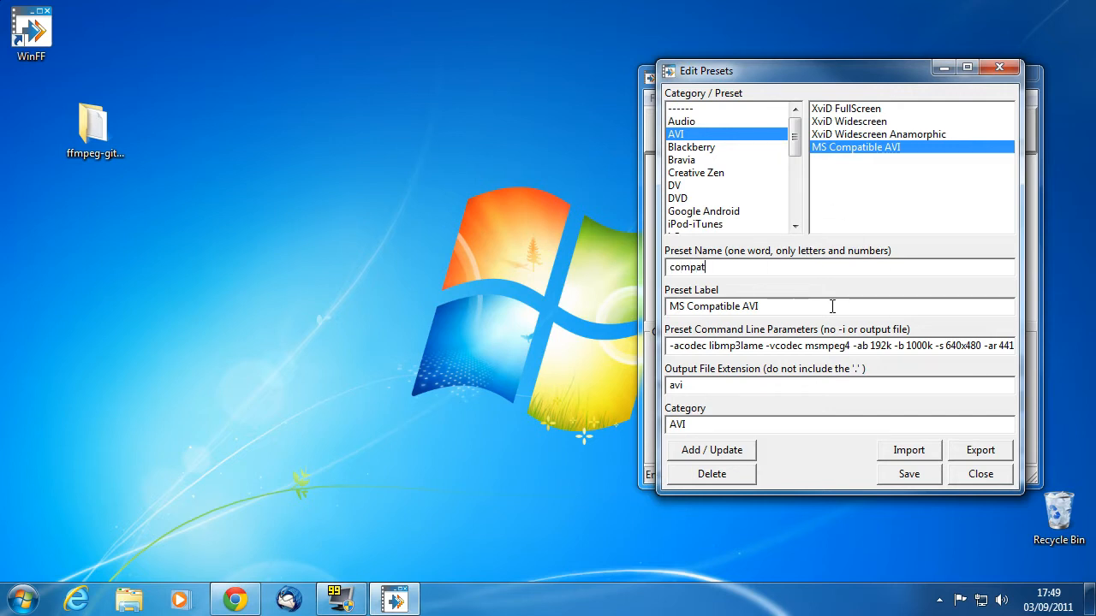
pyautogui.write('F')
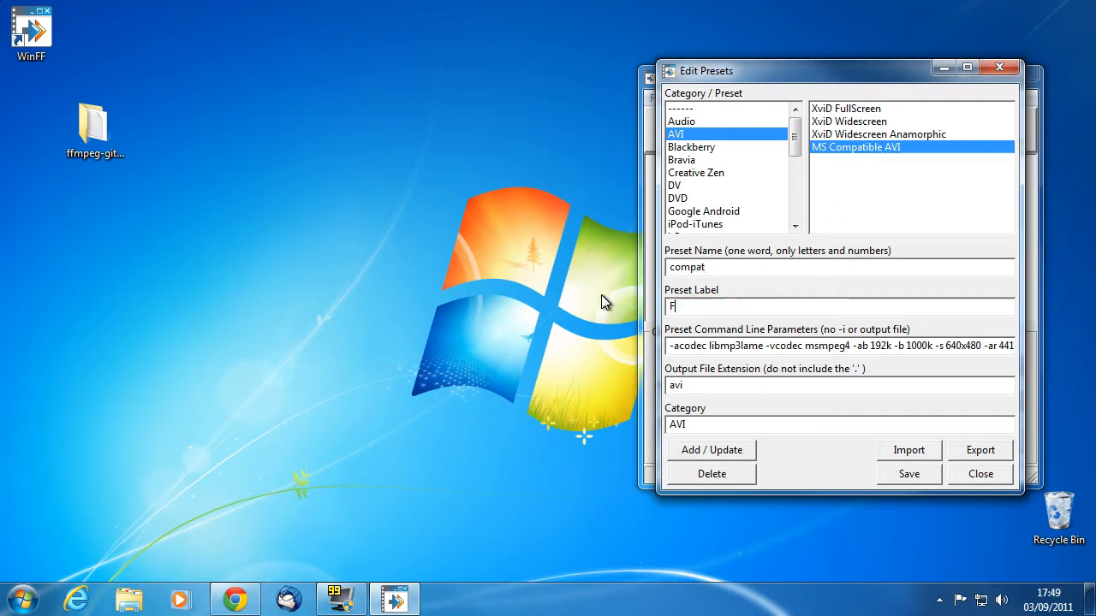
pyautogui.write('RAPs to c')
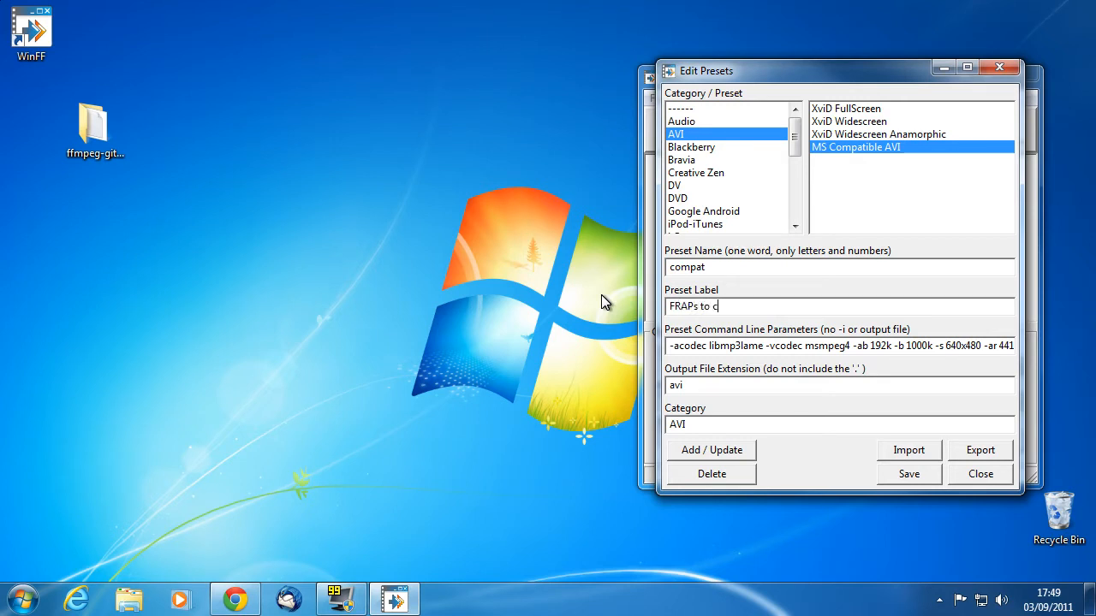
pyautogui.write('ompatable')
pyautogui.click(840, 346)
pyautogui.write('-acodec copy')
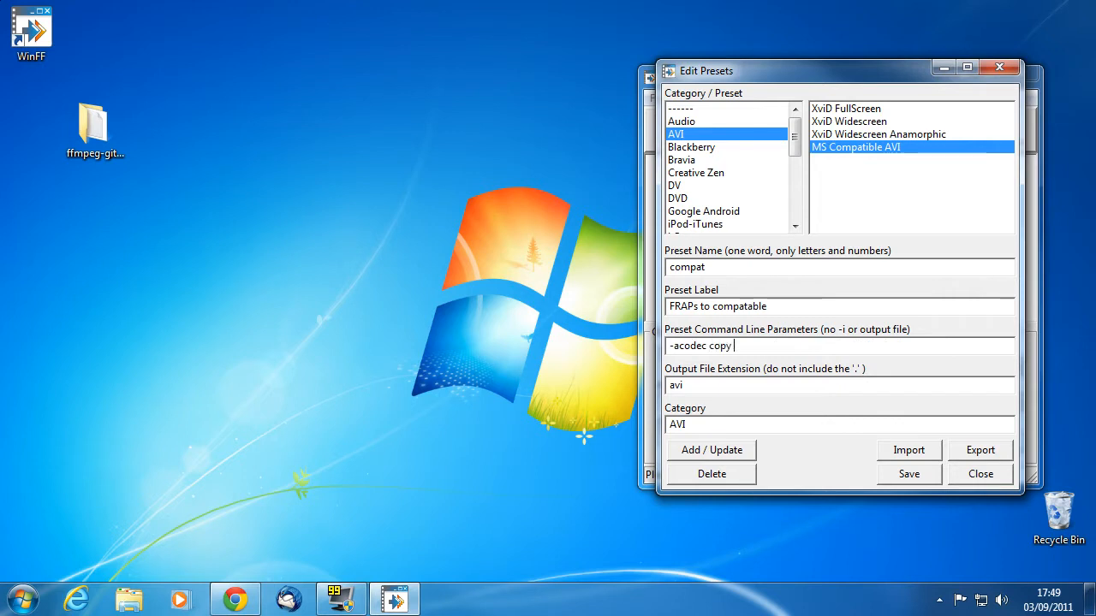
pyautogui.write('-sameq')
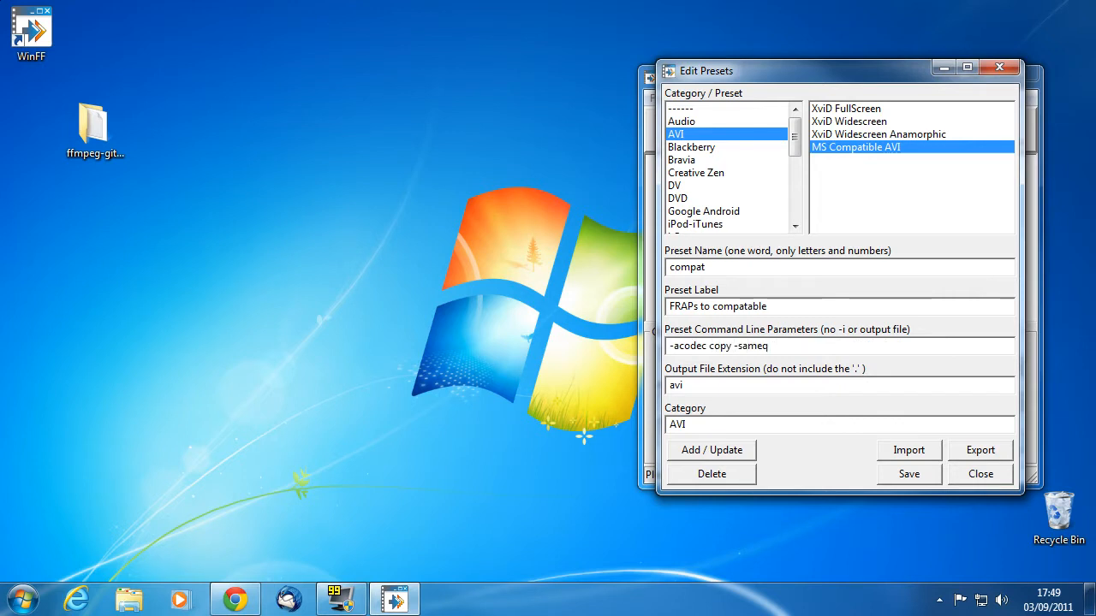
pyautogui.click(762, 346)
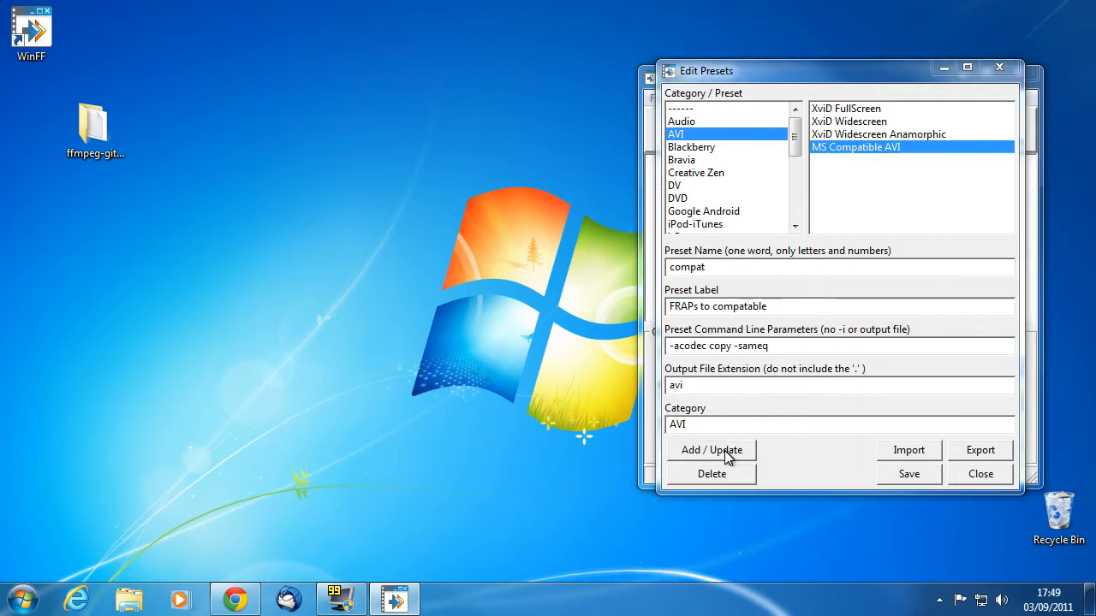
# Step: Add the FRAPs to compatable preset to the AVI category, select it, and close the editor
pyautogui.click(711, 450)
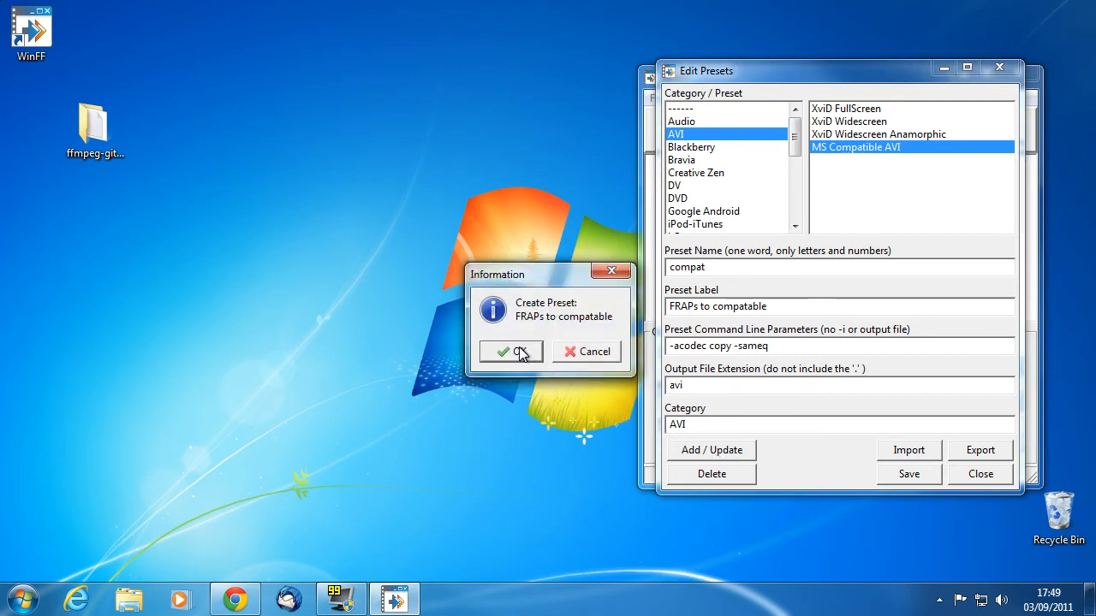
pyautogui.click(511, 351)
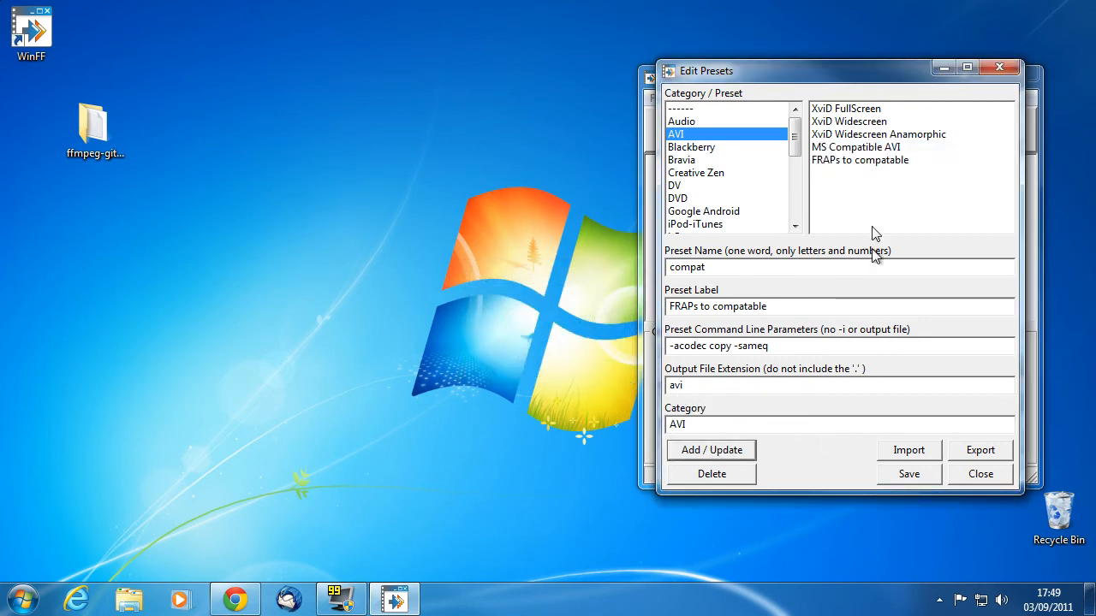
pyautogui.click(859, 160)
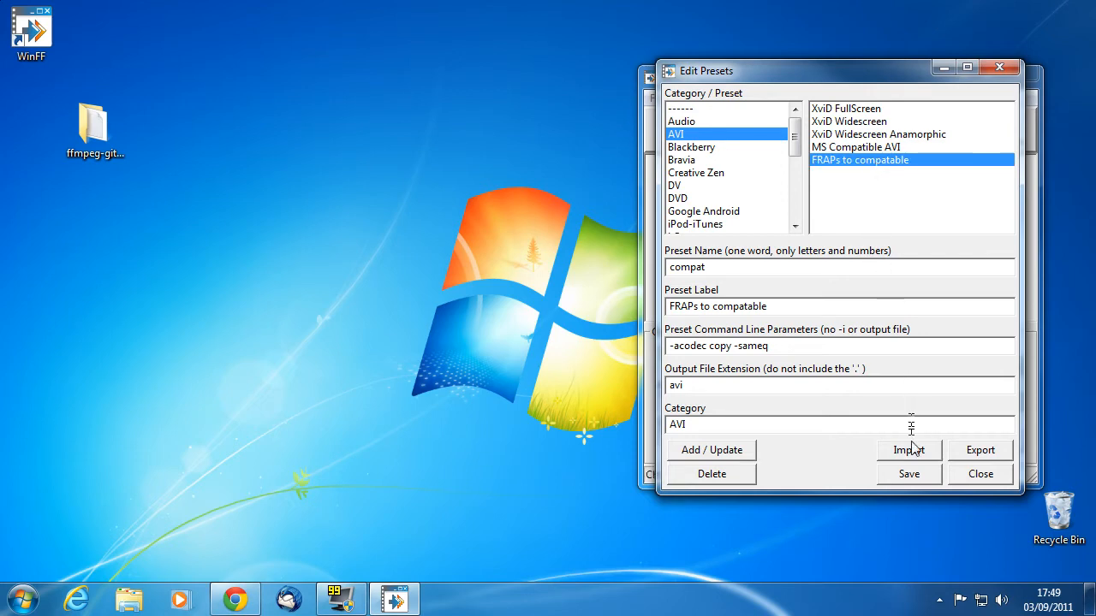
pyautogui.click(980, 473)
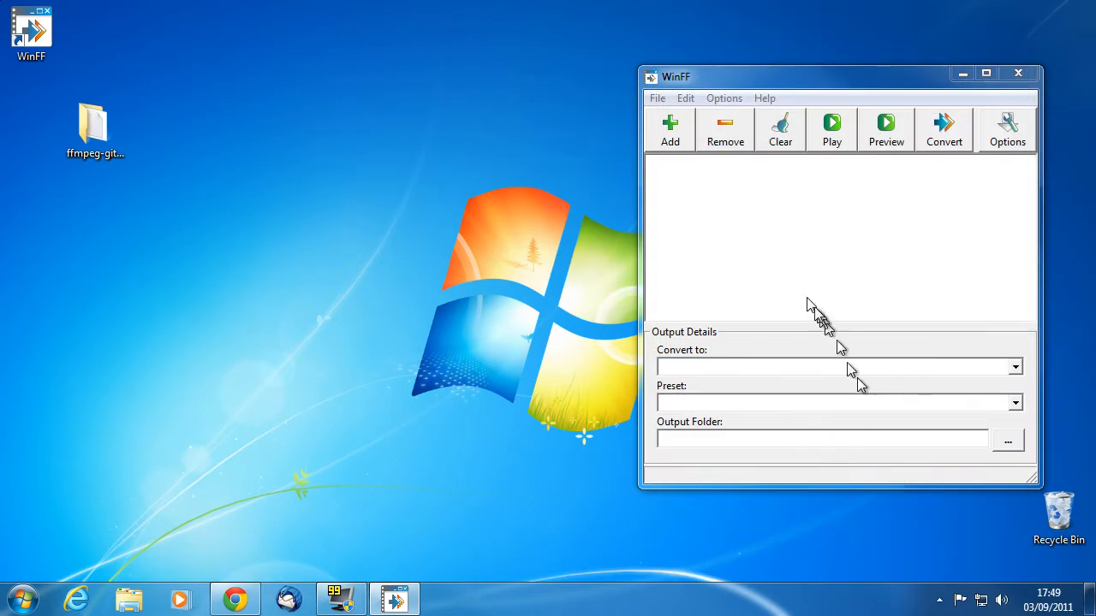
pyautogui.click(670, 130)
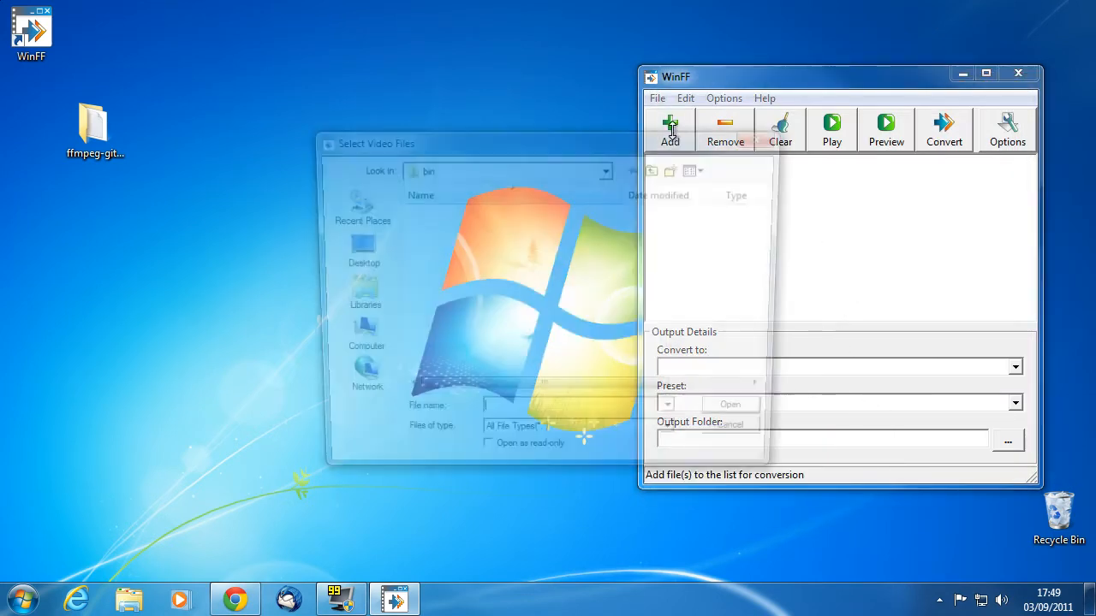
pyautogui.click(352, 338)
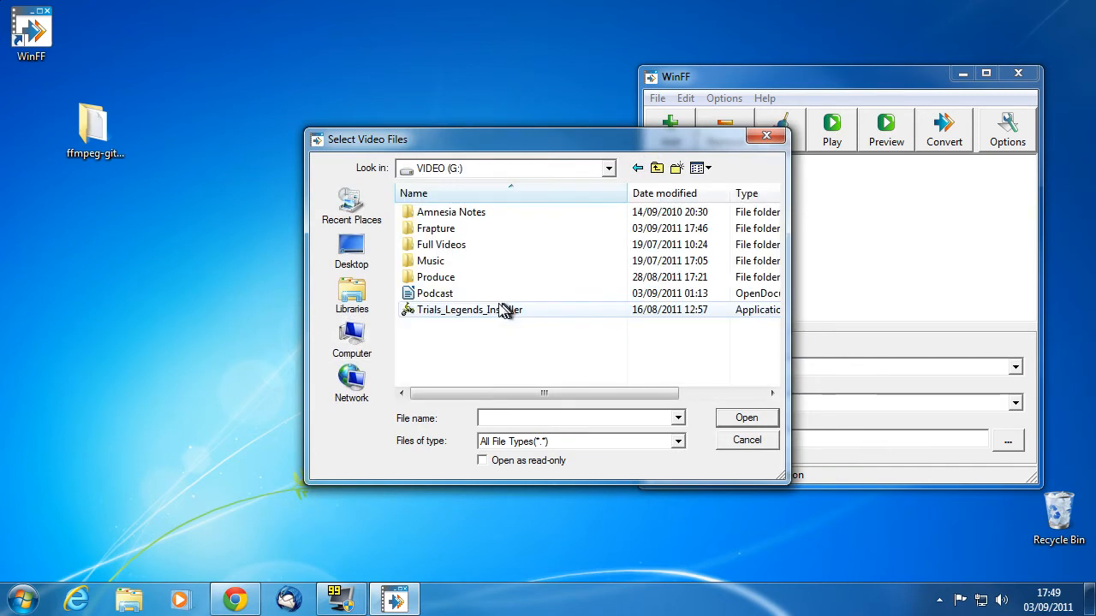
pyautogui.doubleClick(435, 228)
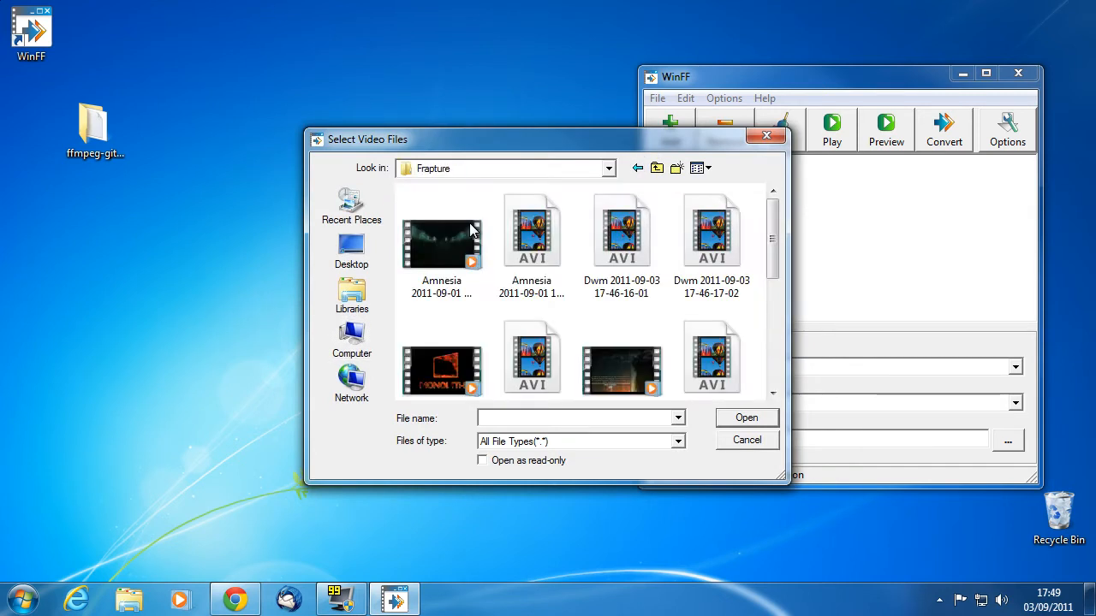
pyautogui.scroll(-3)
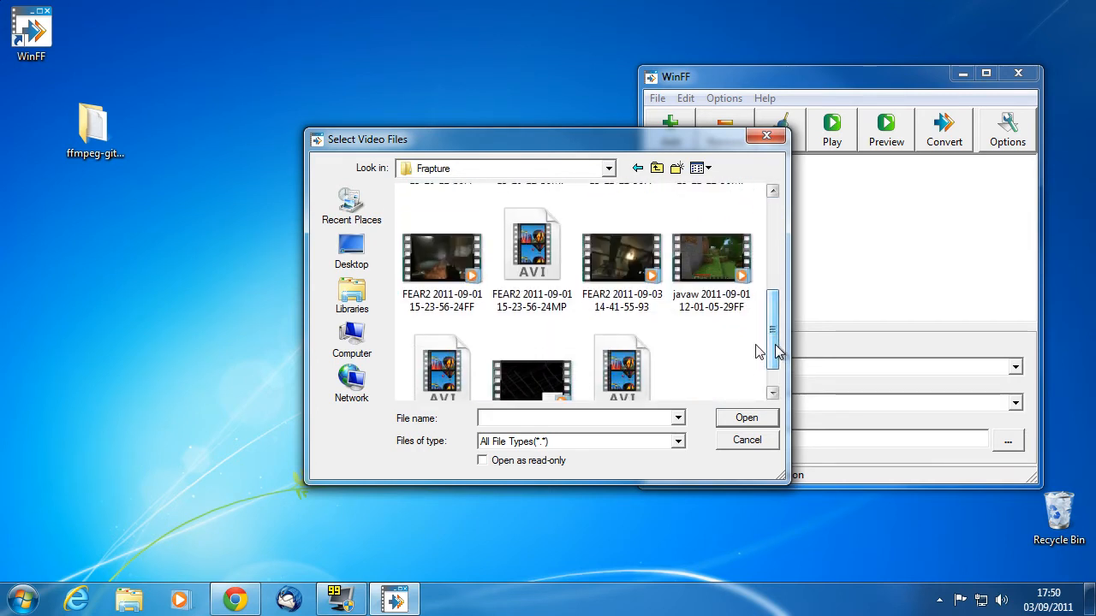
pyautogui.click(622, 256)
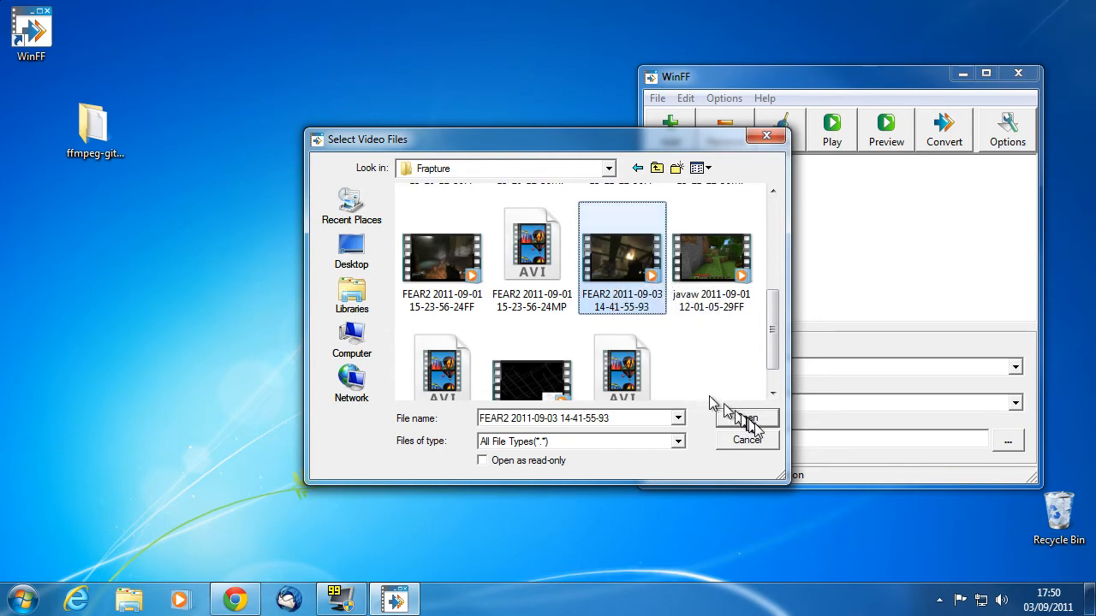
pyautogui.click(745, 418)
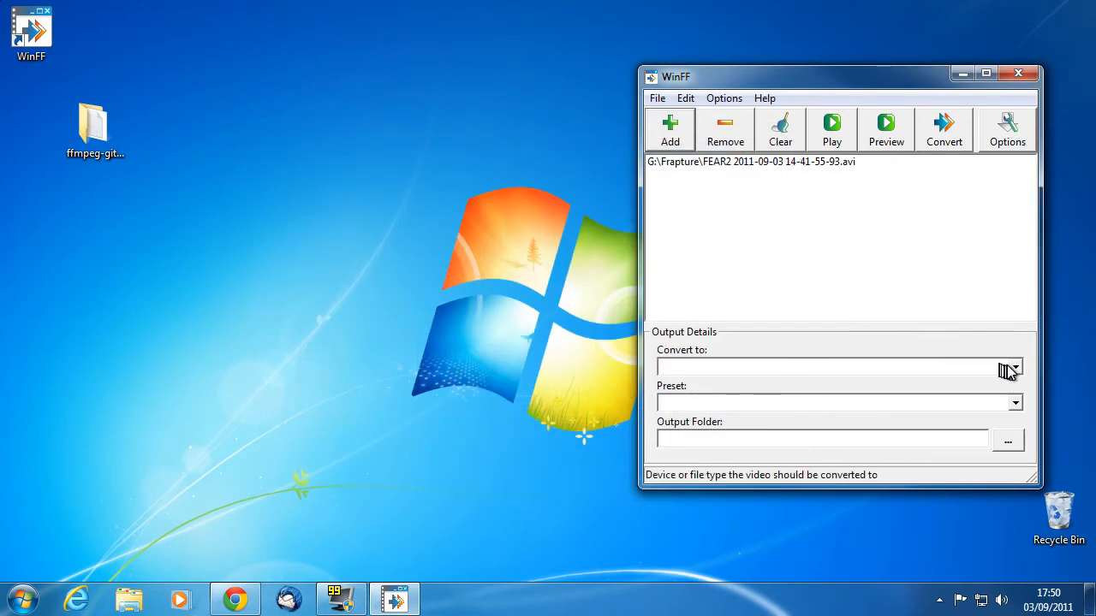
# Step: Convert the FEAR2 clip to AVI with the FRAPs to compatable preset, outputting to Desktop
pyautogui.click(1016, 367)
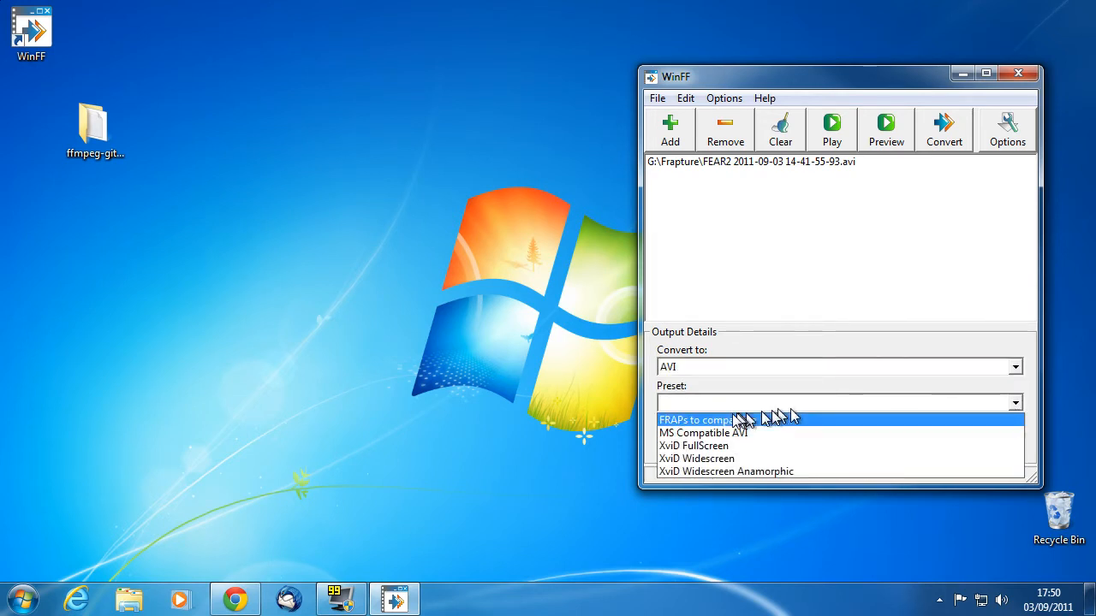
pyautogui.click(695, 420)
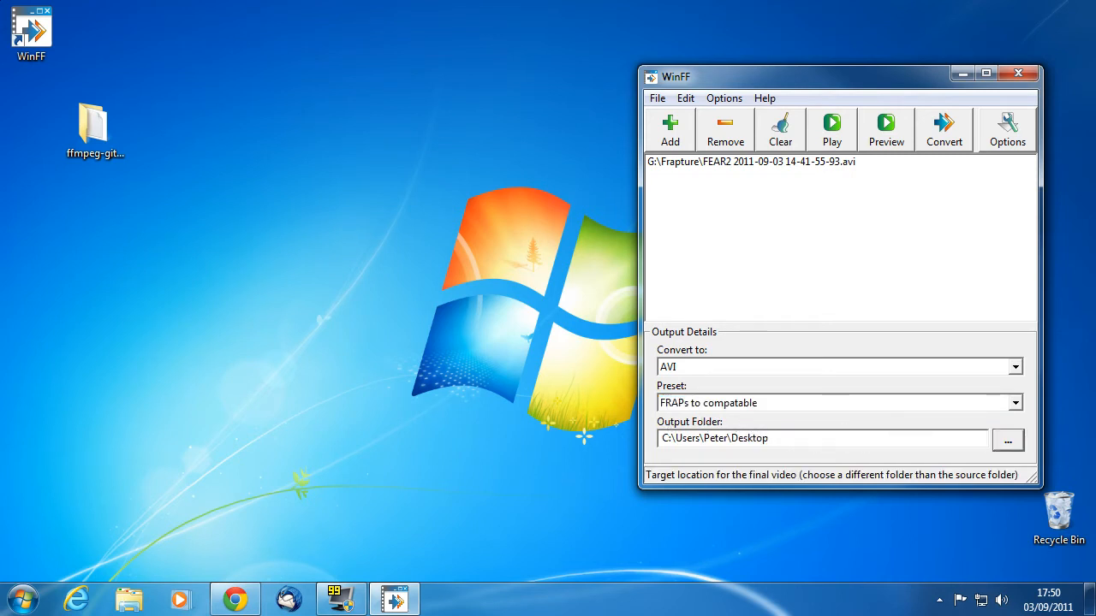
pyautogui.moveTo(943, 126)
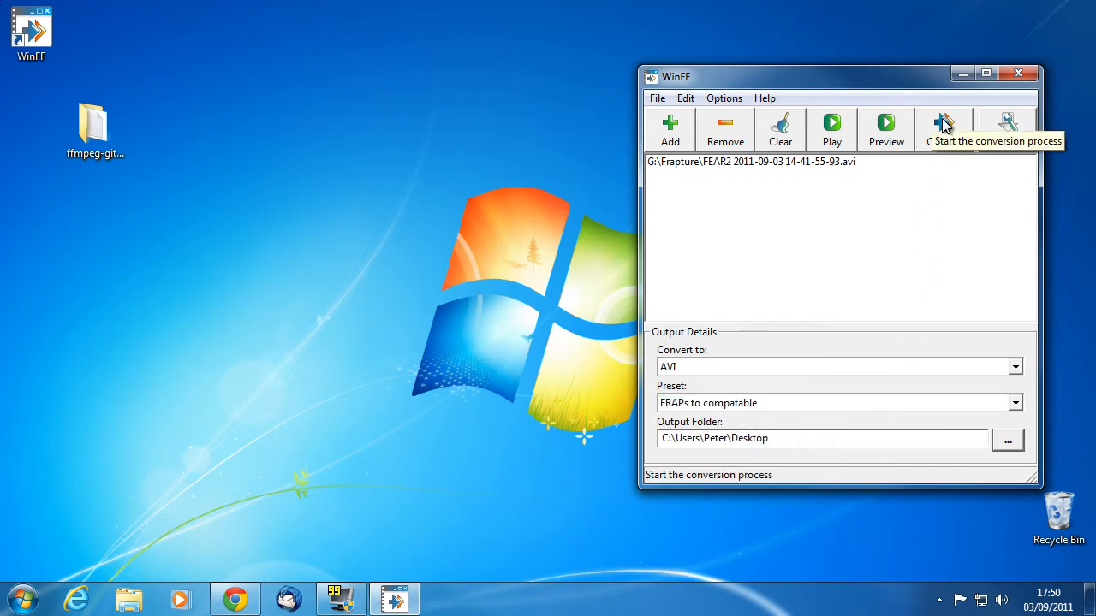
pyautogui.click(942, 130)
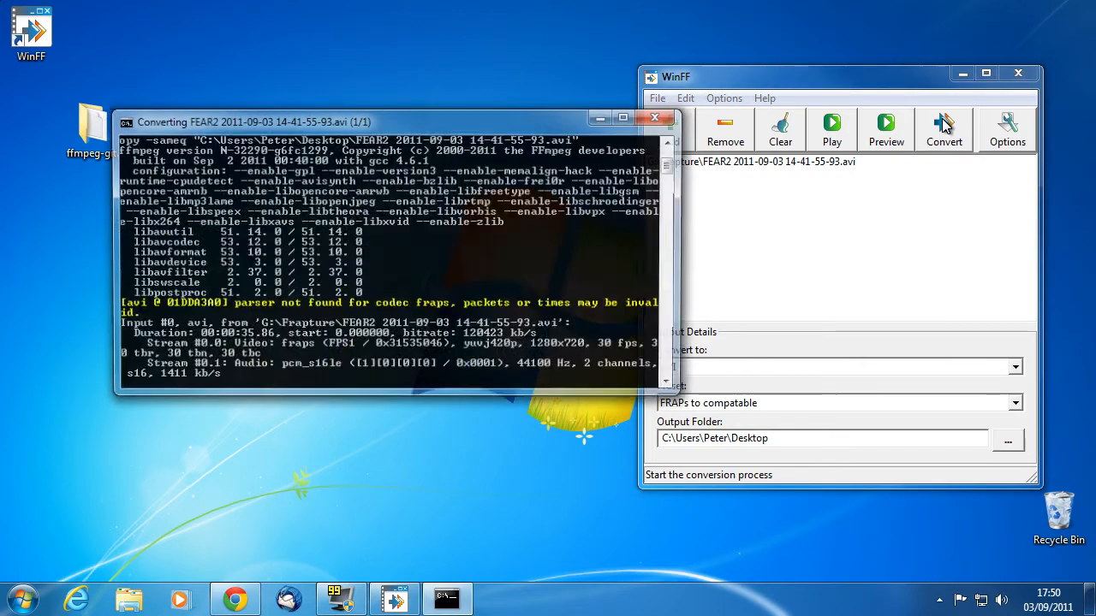